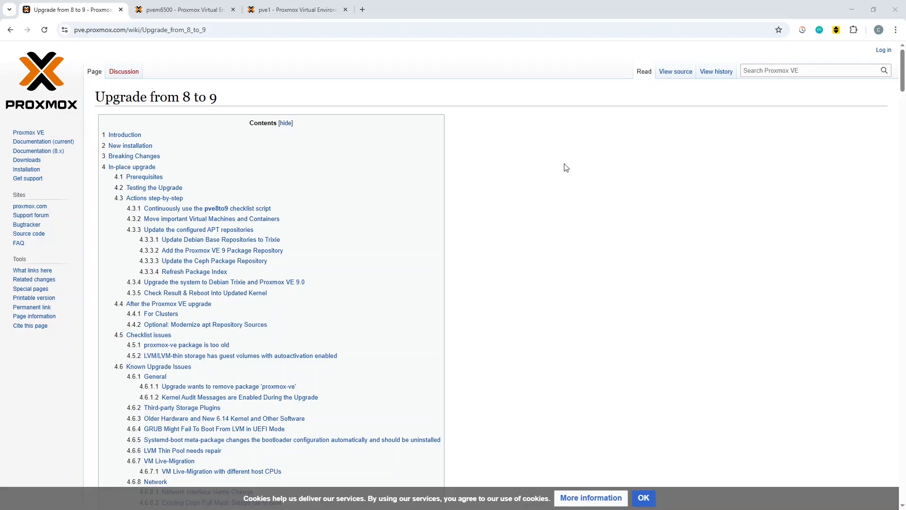
{"action": "mouse_move", "coordinate": [324, 151]}
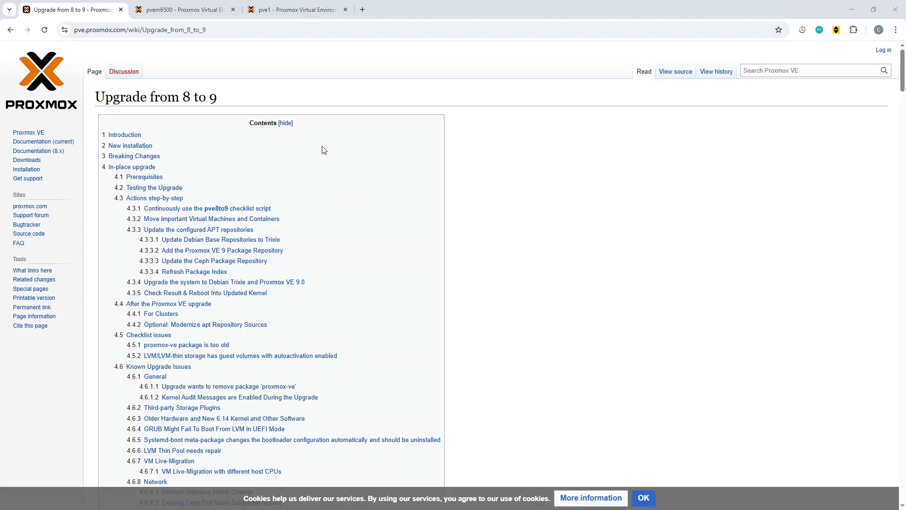
{"action": "mouse_move", "coordinate": [280, 128]}
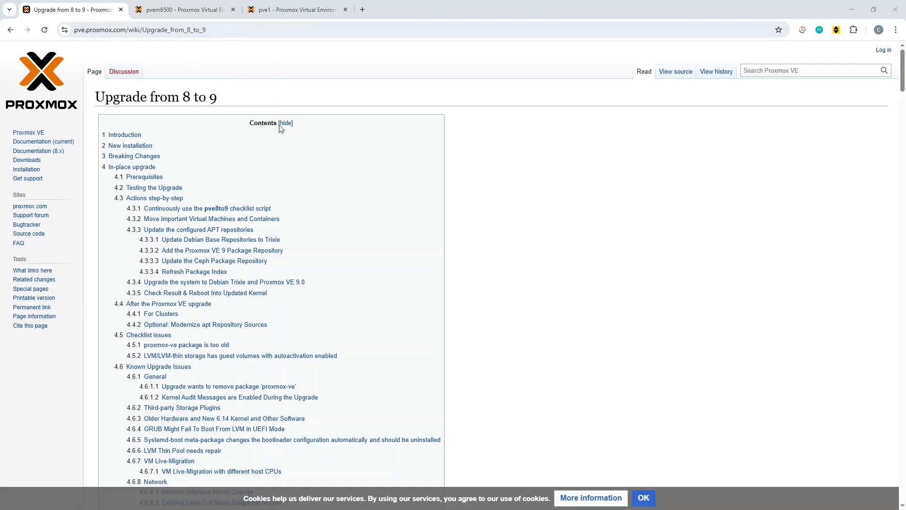
{"action": "mouse_move", "coordinate": [218, 72]}
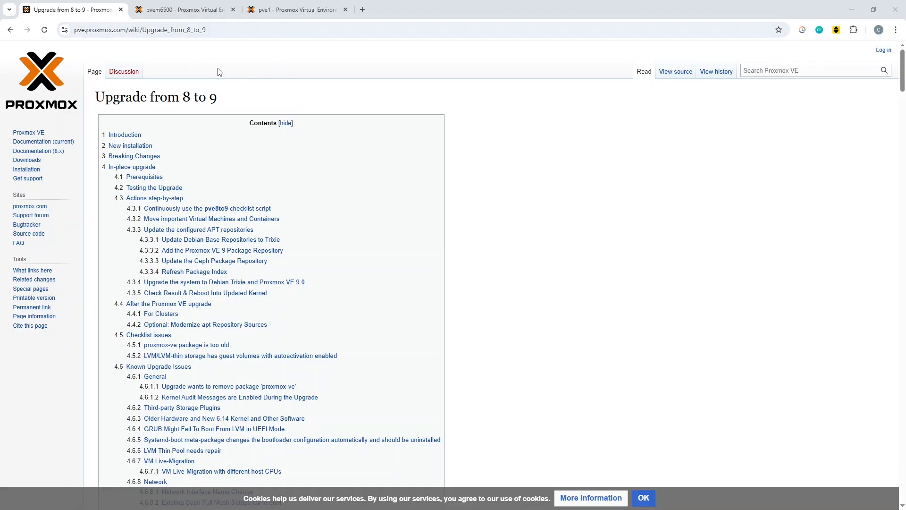
{"action": "mouse_move", "coordinate": [65, 39]}
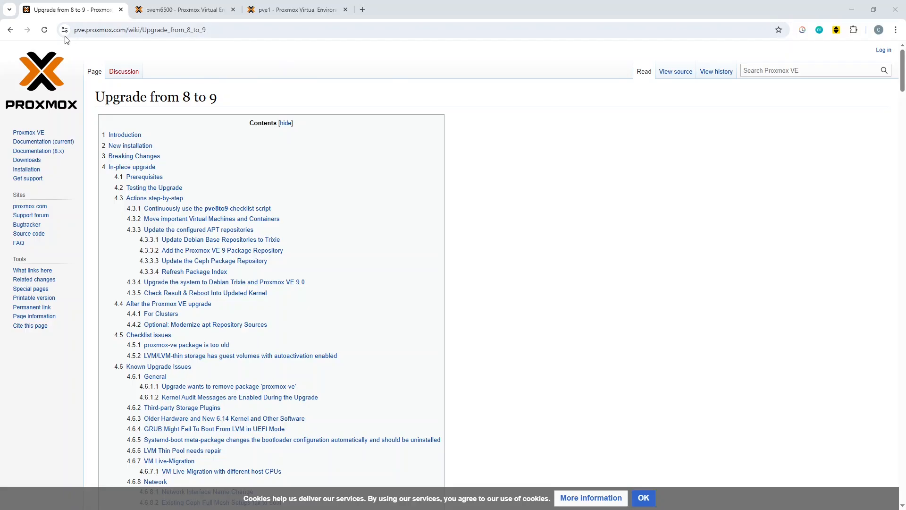
{"action": "mouse_move", "coordinate": [496, 242]}
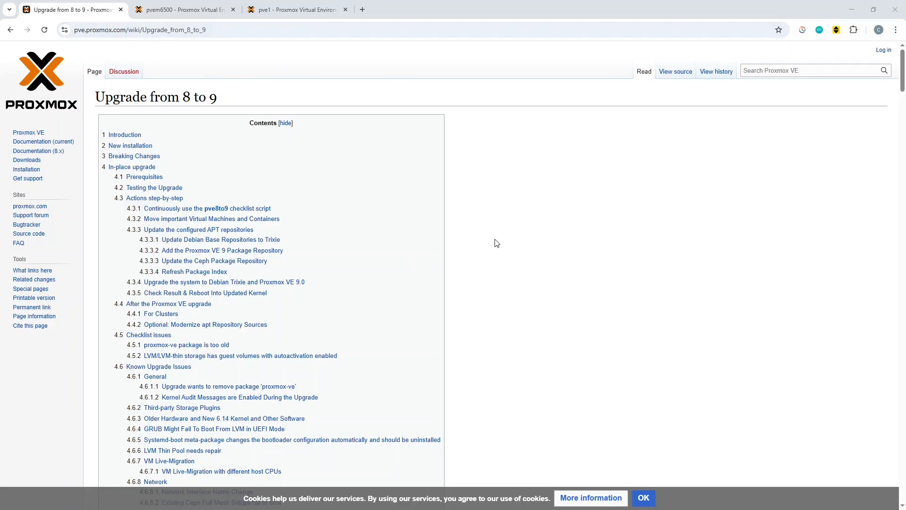
- Scroll the 8-to-9 upgrade guide past the checklist and APT sections to 'Add the Proxmox VE 9 Package Repository'
{"action": "scroll", "scroll_direction": "down", "scroll_amount": 3}
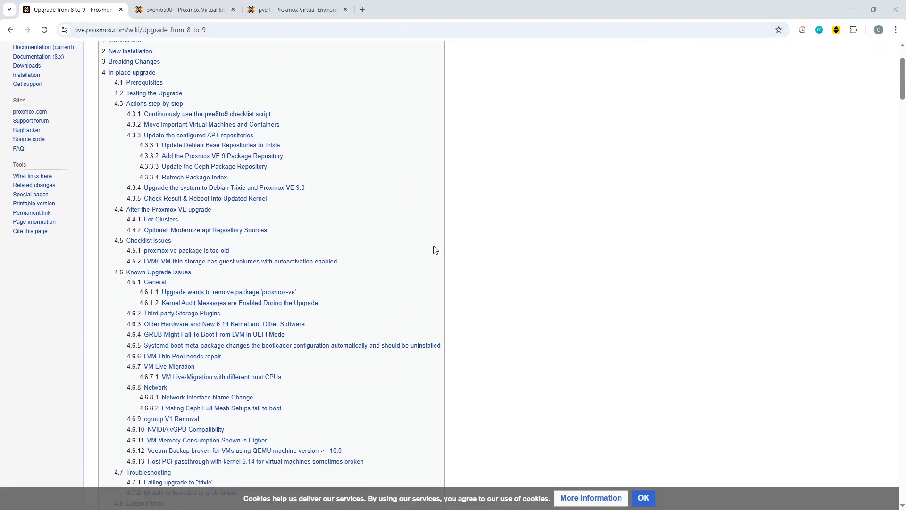
{"action": "scroll", "scroll_direction": "down", "scroll_amount": 3}
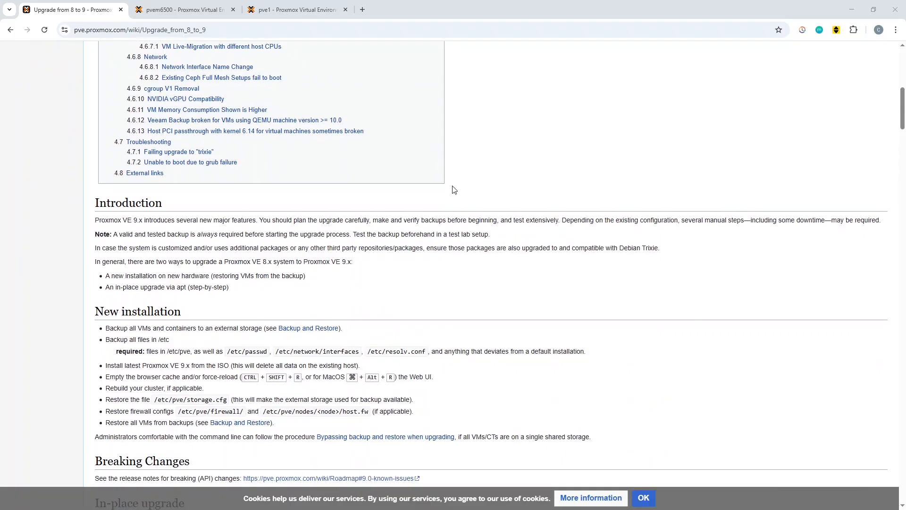
{"action": "scroll", "scroll_direction": "down", "scroll_amount": 3}
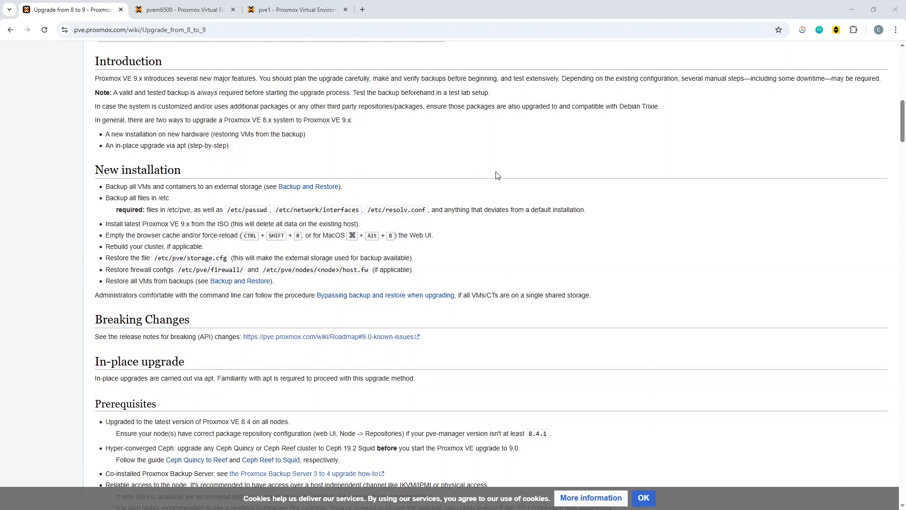
{"action": "scroll", "scroll_direction": "down", "scroll_amount": 3}
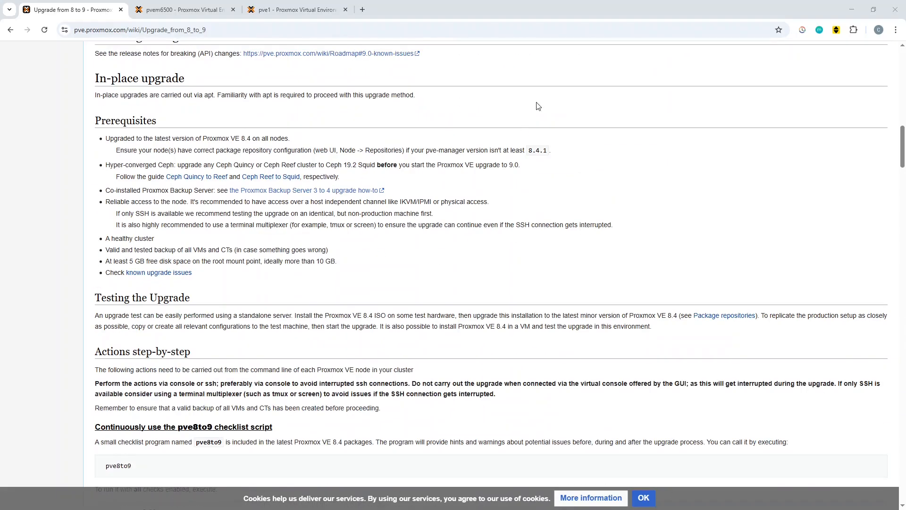
{"action": "mouse_move", "coordinate": [612, 142]}
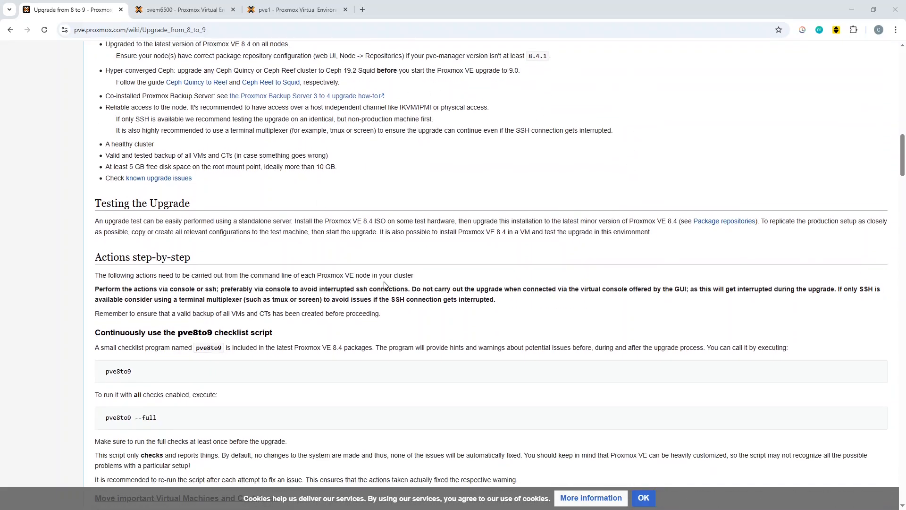
{"action": "scroll", "scroll_direction": "down", "scroll_amount": 3}
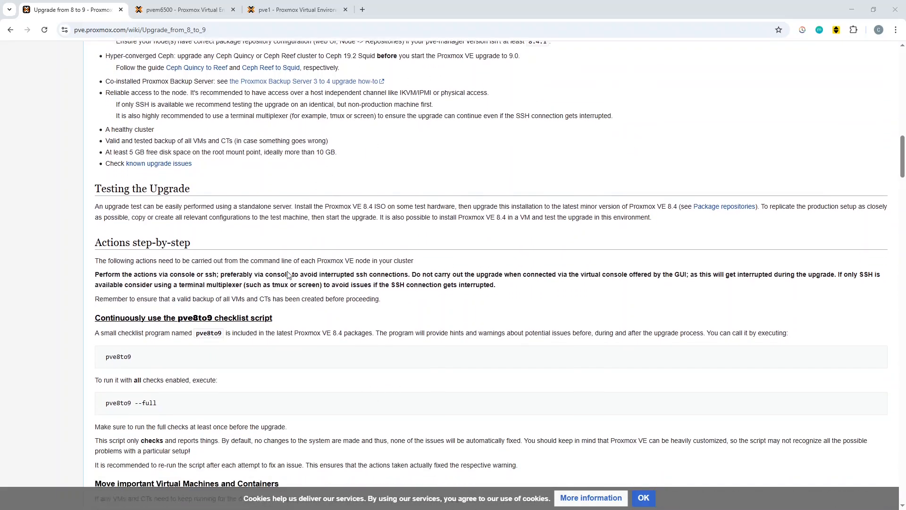
{"action": "scroll", "scroll_direction": "down", "scroll_amount": 3}
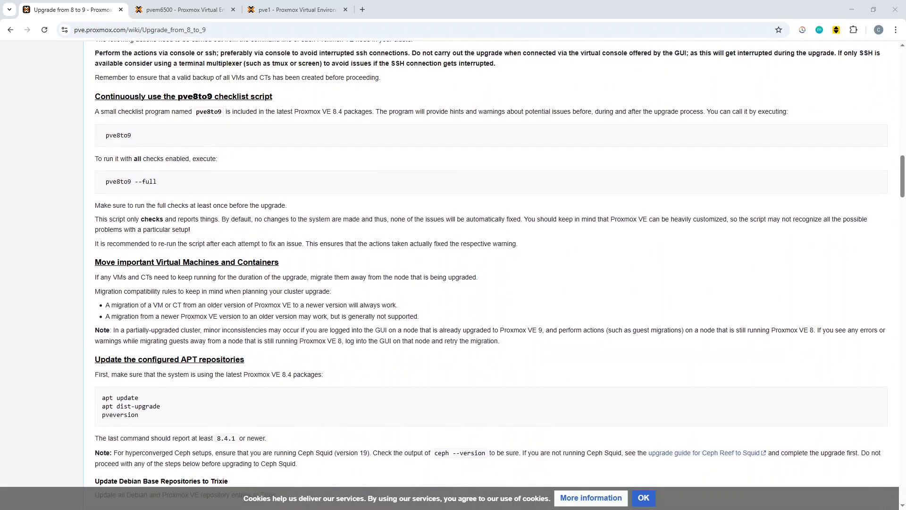
{"action": "mouse_move", "coordinate": [186, 186]}
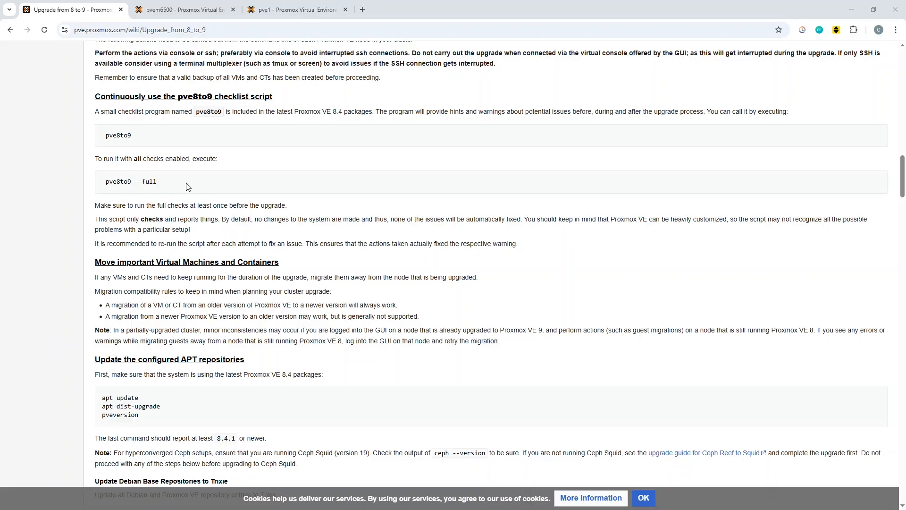
{"action": "scroll", "scroll_direction": "down", "scroll_amount": 3}
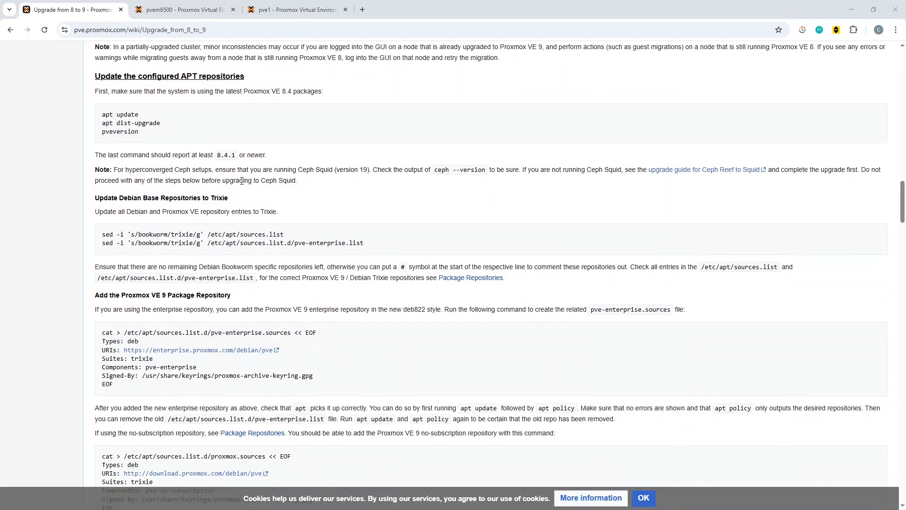
{"action": "scroll", "scroll_direction": "down", "scroll_amount": 3}
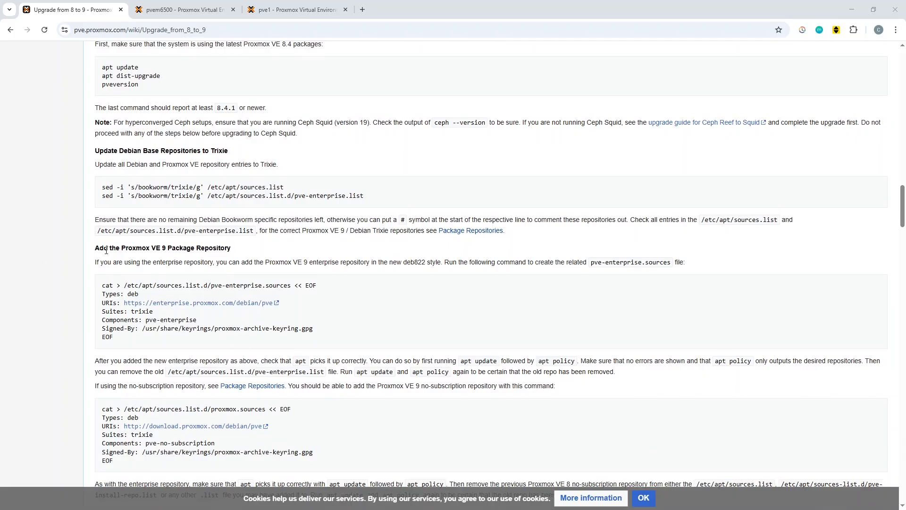
{"action": "scroll", "scroll_direction": "down", "scroll_amount": 3}
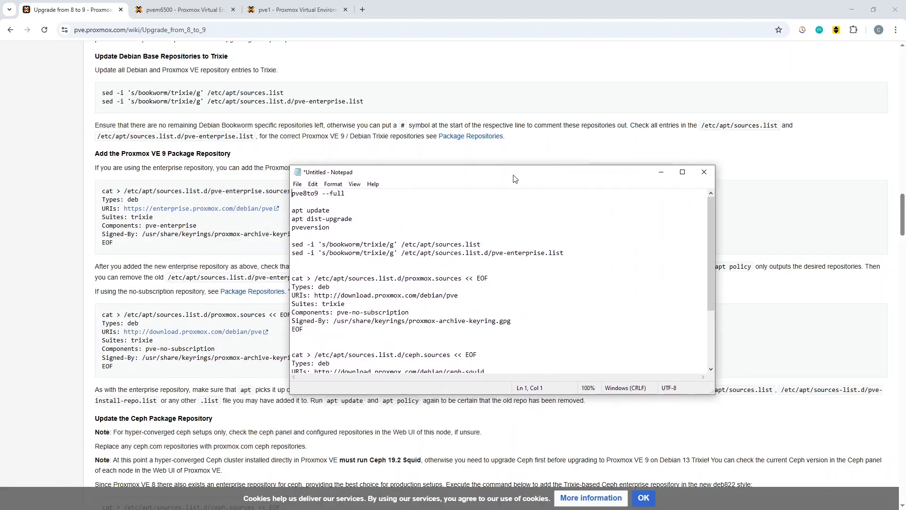
{"action": "mouse_move", "coordinate": [465, 242]}
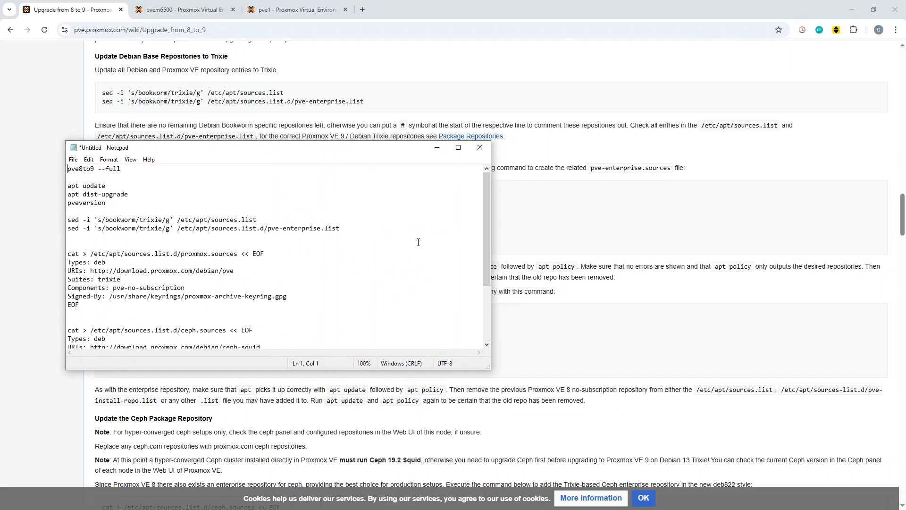
- Bring the wiki guide forward and scroll to 'Upgrade the system to Debian Trixie and Proxmox VE 9.0'
{"action": "left_click", "coordinate": [480, 148]}
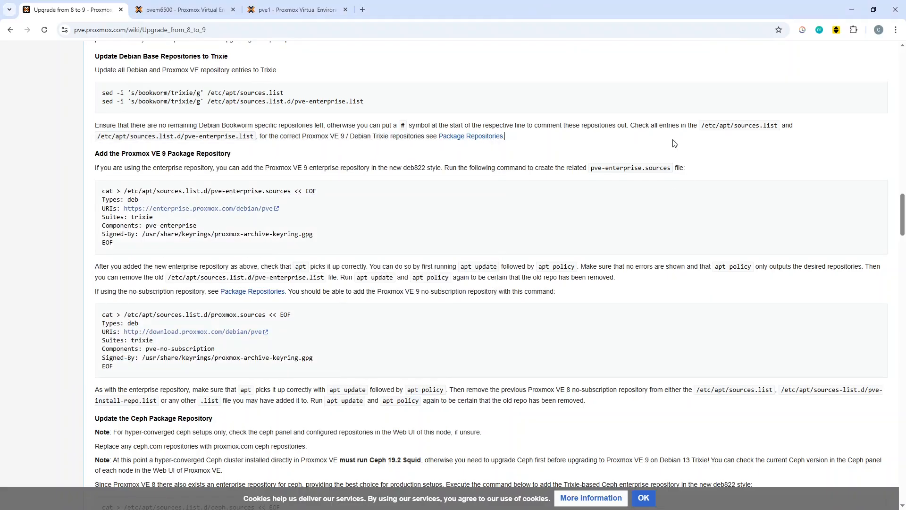
{"action": "scroll", "scroll_direction": "up", "scroll_amount": 3}
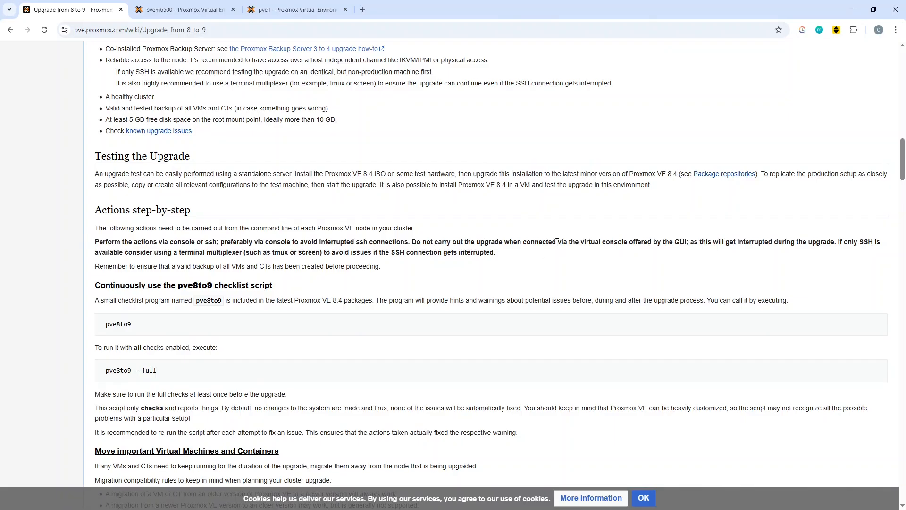
{"action": "mouse_move", "coordinate": [186, 321]}
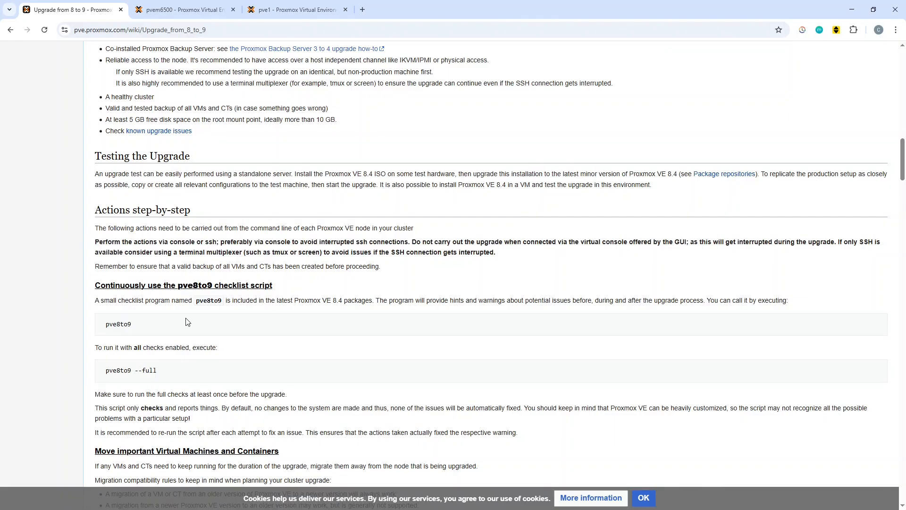
{"action": "scroll", "scroll_direction": "down", "scroll_amount": 3}
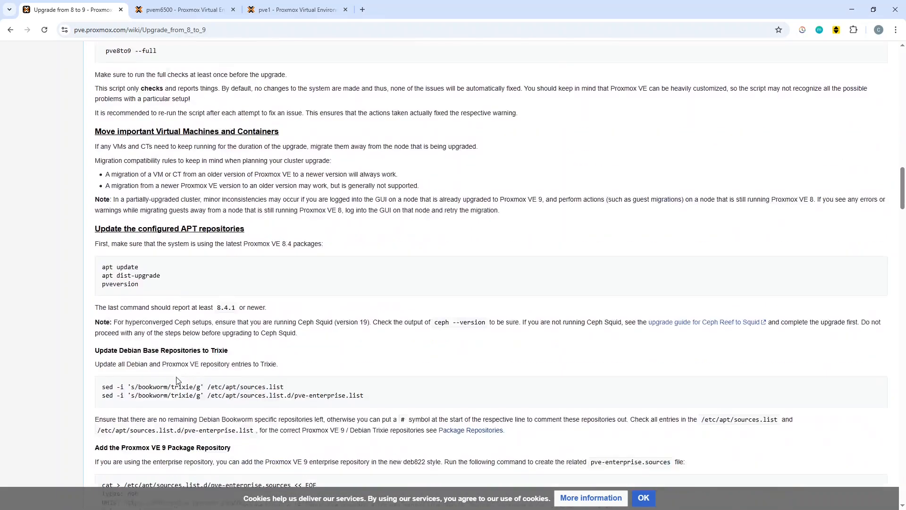
{"action": "scroll", "scroll_direction": "down", "scroll_amount": 3}
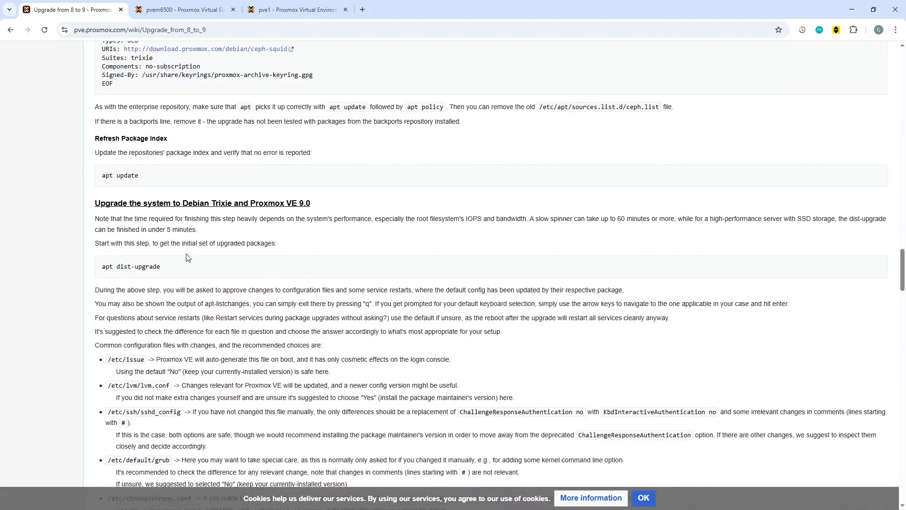
{"action": "mouse_move", "coordinate": [277, 258]}
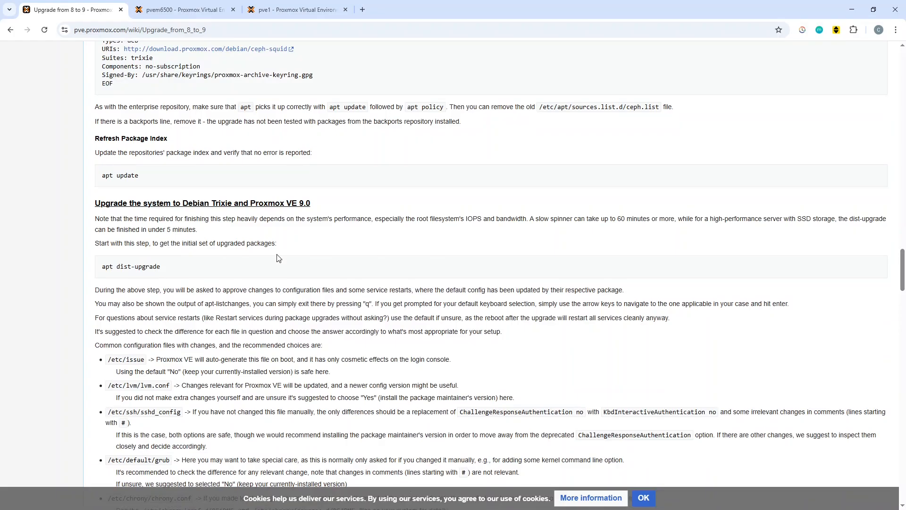
{"action": "scroll", "scroll_direction": "down", "scroll_amount": 3}
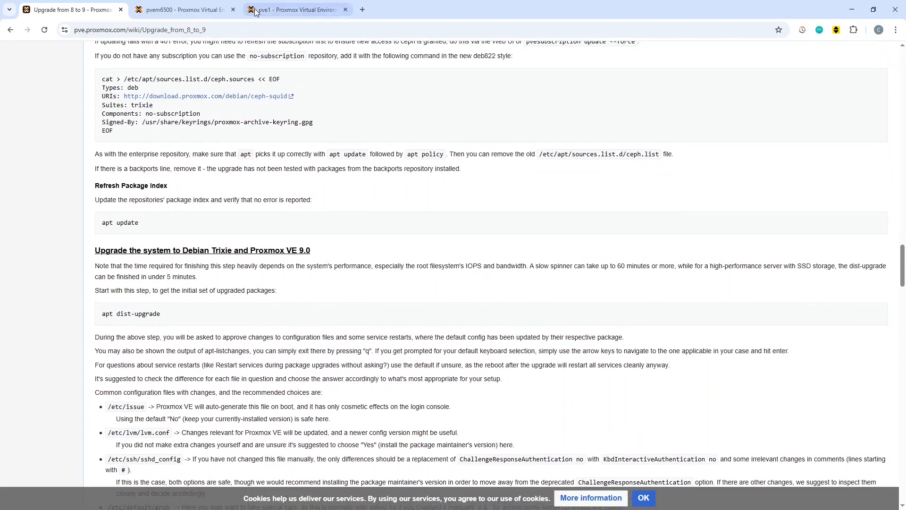
- Select node pve1 in the Server View tree and start a root shell console on it
{"action": "left_click", "coordinate": [295, 9]}
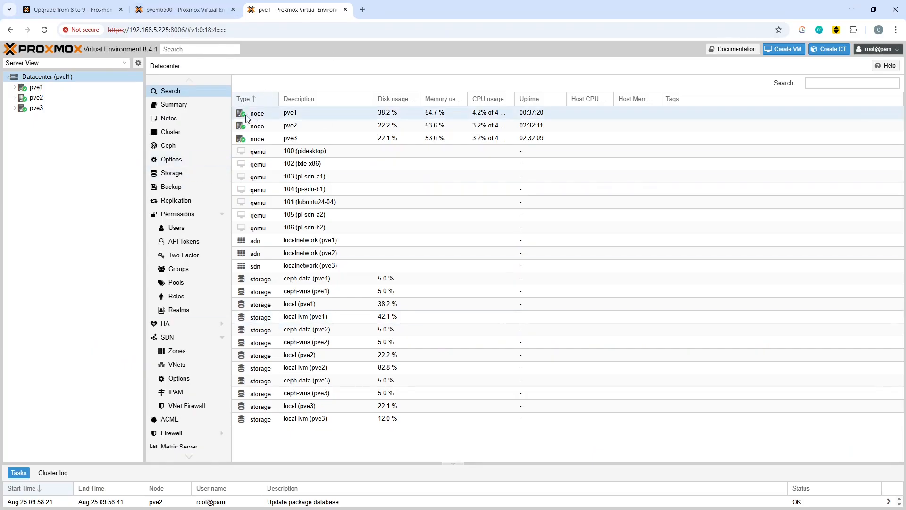
{"action": "left_click", "coordinate": [290, 112]}
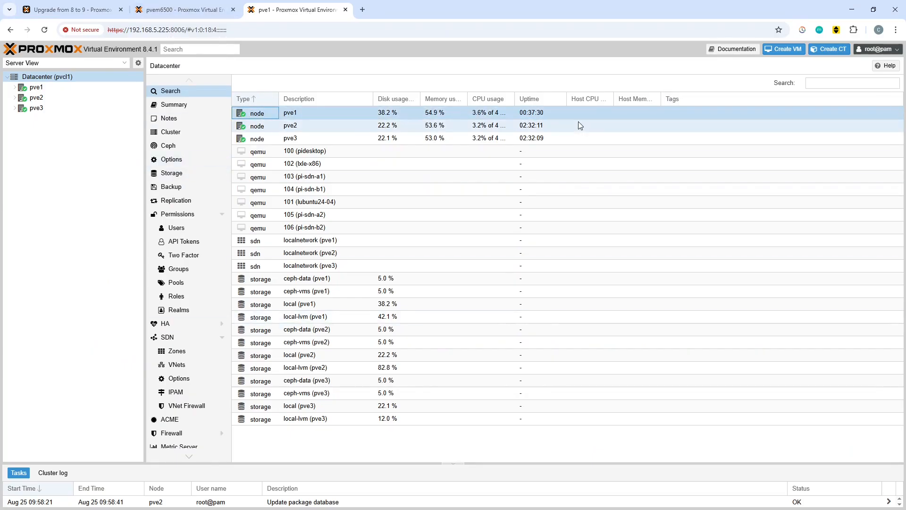
{"action": "left_click", "coordinate": [14, 87]}
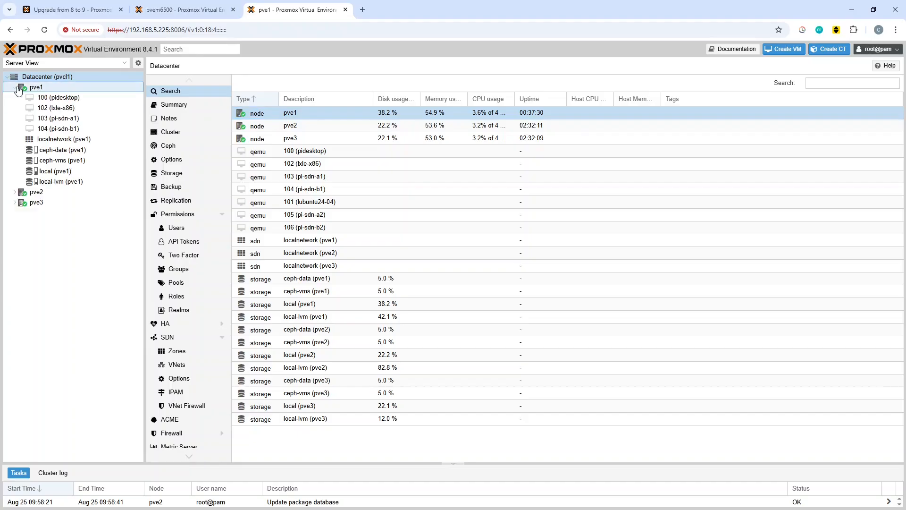
{"action": "left_click", "coordinate": [36, 87]}
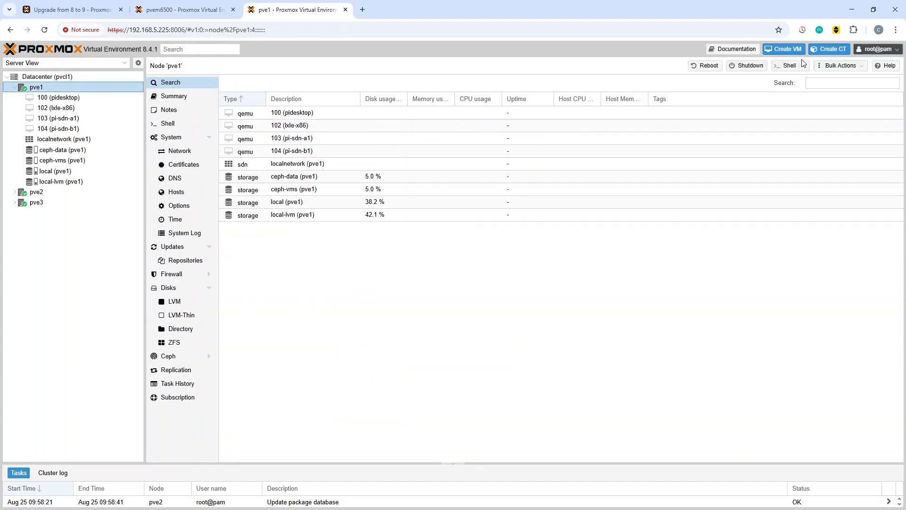
{"action": "left_click", "coordinate": [789, 65]}
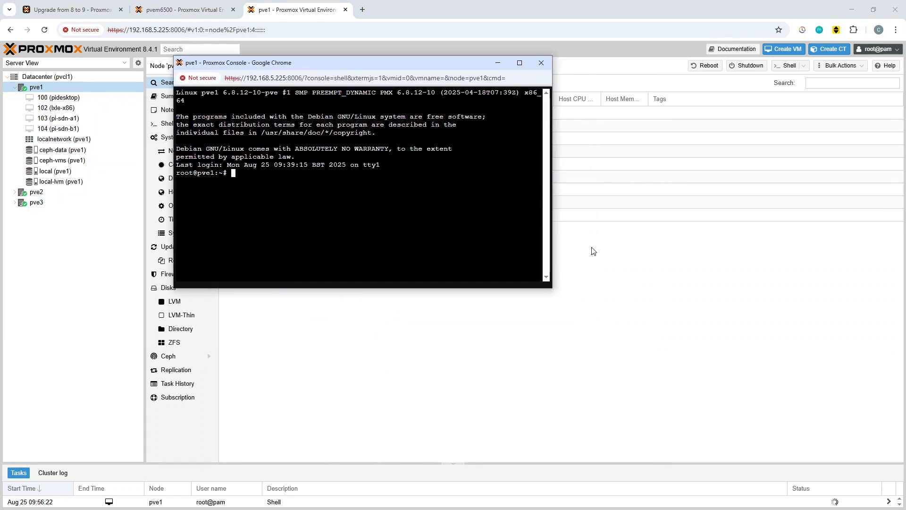
- Run pve8to9 --full, apt update and apt dist-upgrade on pve1, confirming the 130-package upgrade with y
{"action": "left_click_drag", "start_coordinate": [550, 285], "coordinate": [579, 311]}
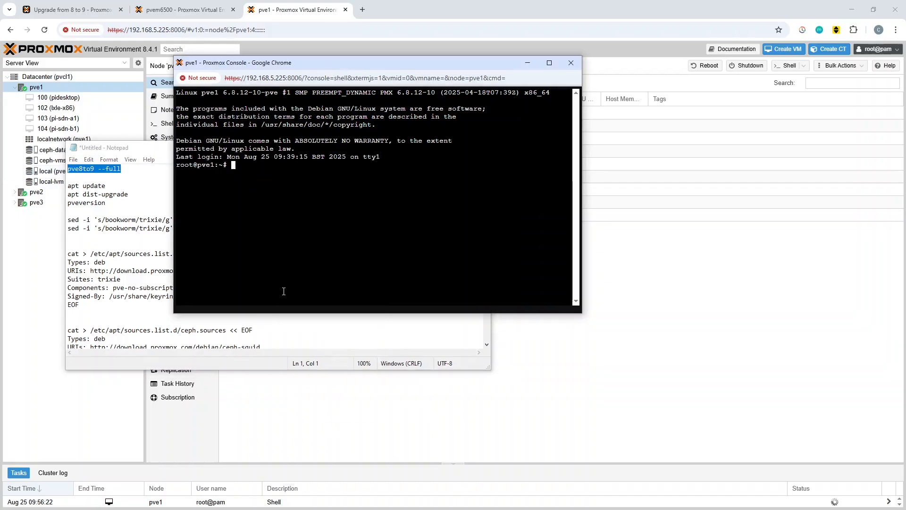
{"action": "type", "text": "pve8to9 --full"}
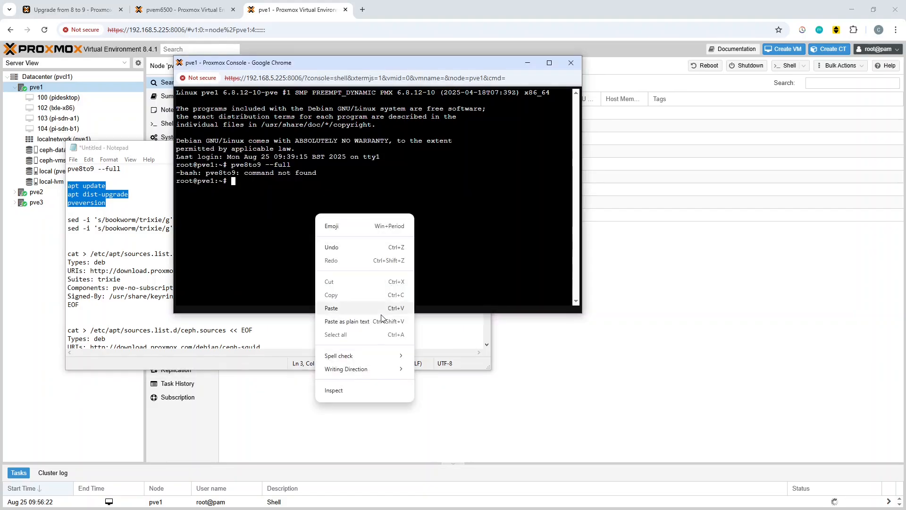
{"action": "left_click", "coordinate": [331, 307]}
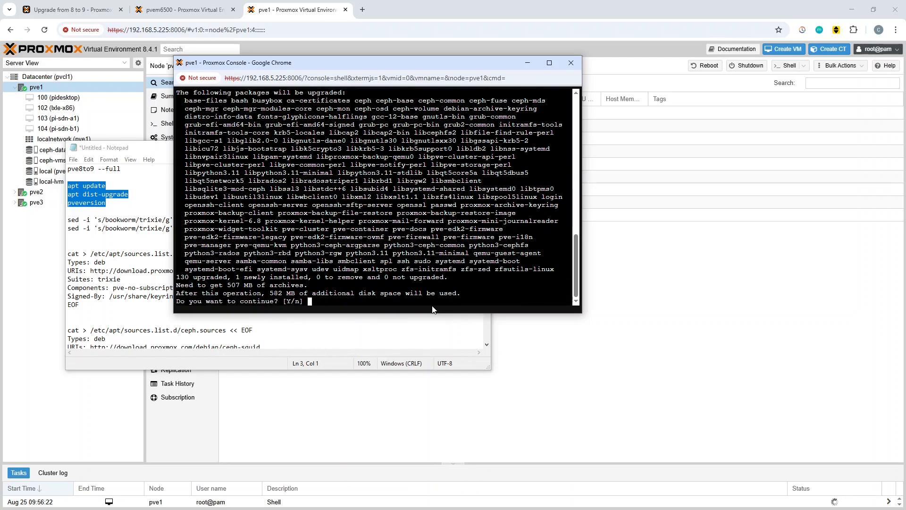
{"action": "type", "text": "y"}
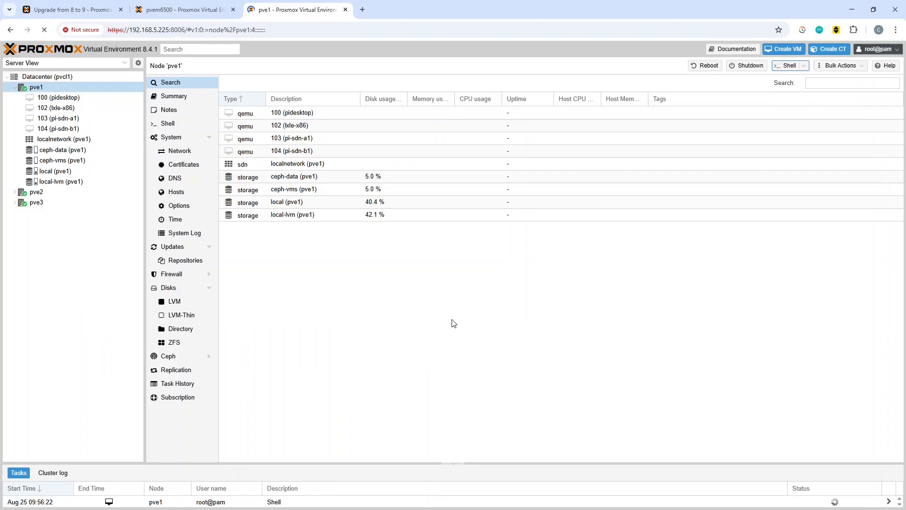
- Reload the web interface so it reports 8.4.11, then return to the running shell
{"action": "left_click", "coordinate": [45, 29]}
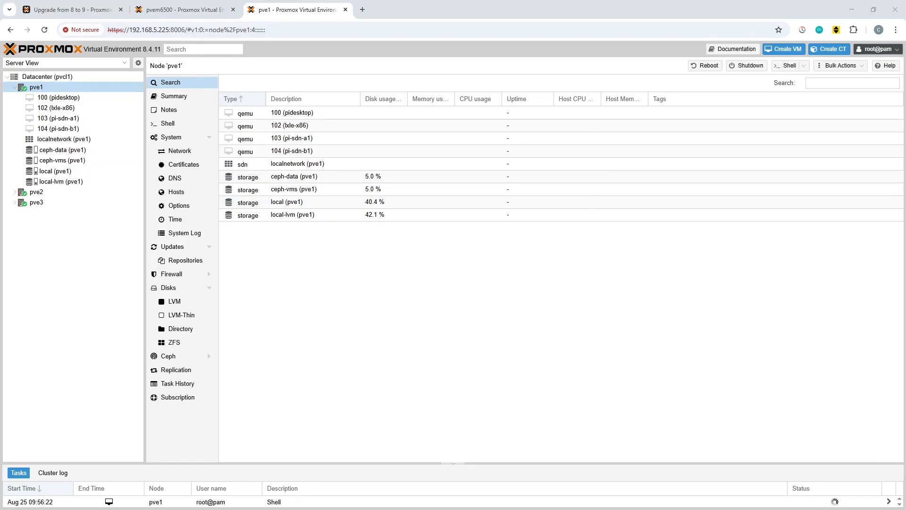
{"action": "left_click", "coordinate": [788, 65]}
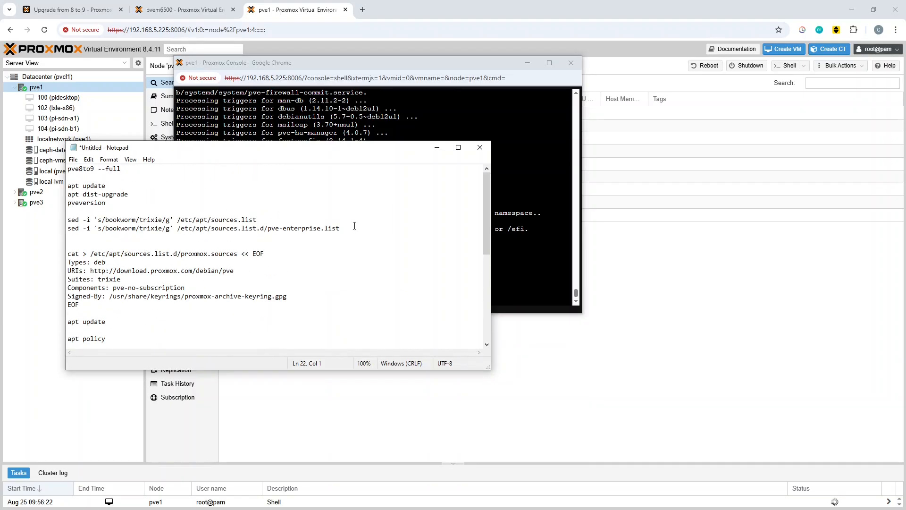
- Run the bookworm-to-trixie sed commands, create /etc/apt/sources.list.d/proxmox.sources, and run apt update
{"action": "left_click_drag", "start_coordinate": [68, 219], "coordinate": [340, 228]}
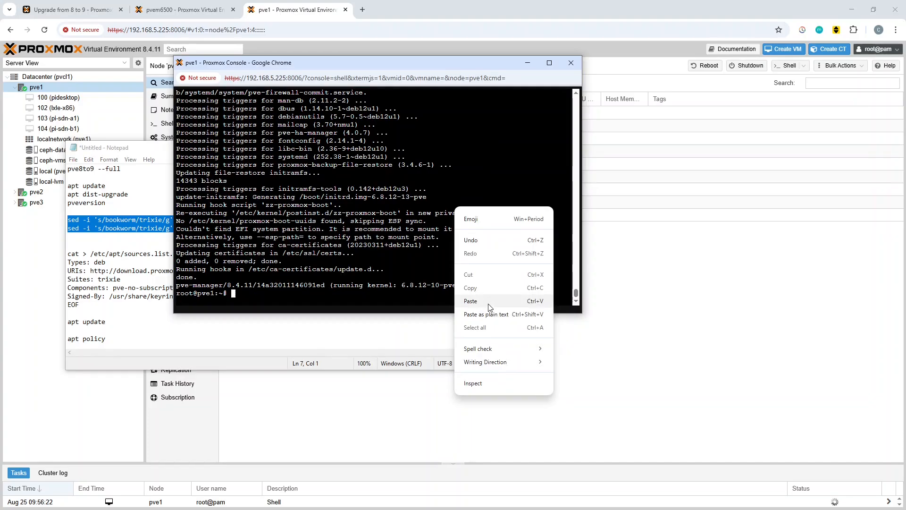
{"action": "left_click", "coordinate": [470, 300]}
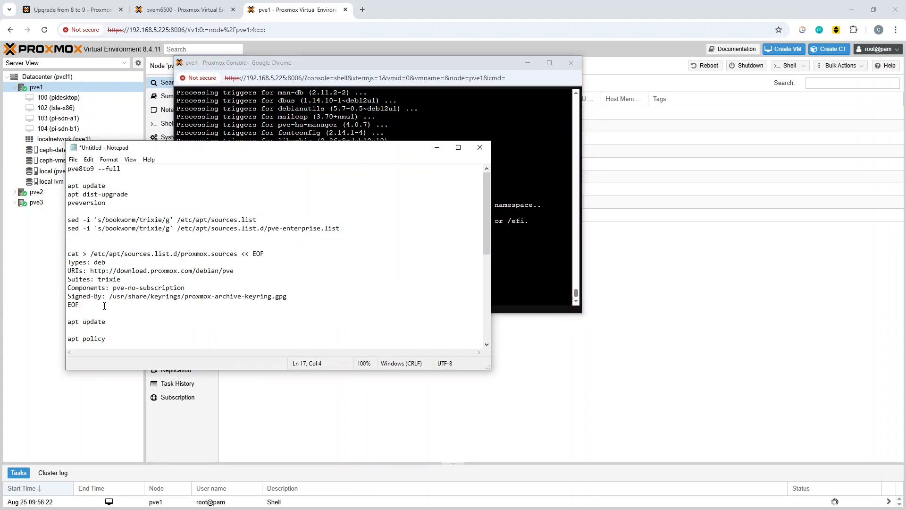
{"action": "left_click_drag", "start_coordinate": [68, 253], "coordinate": [79, 304]}
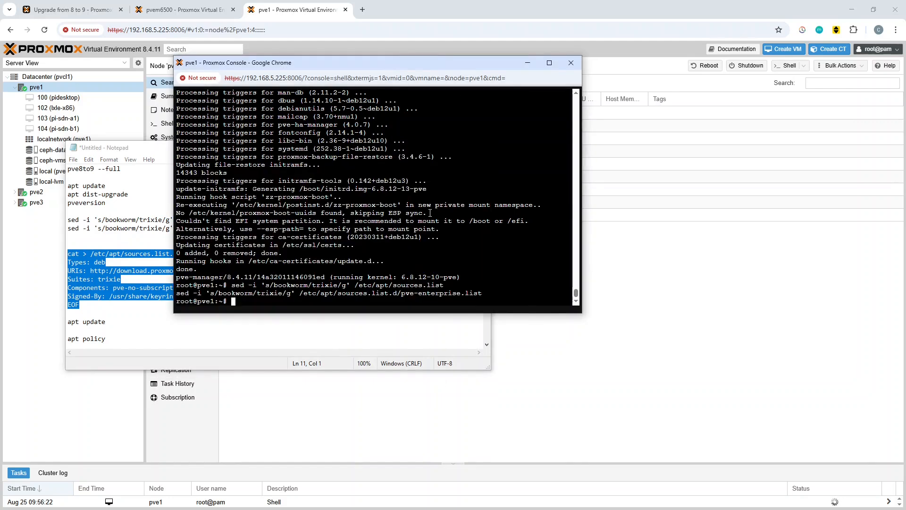
{"action": "type", "text": "cat > /etc/apt/sources.list.d/proxmox.sources << EOF"}
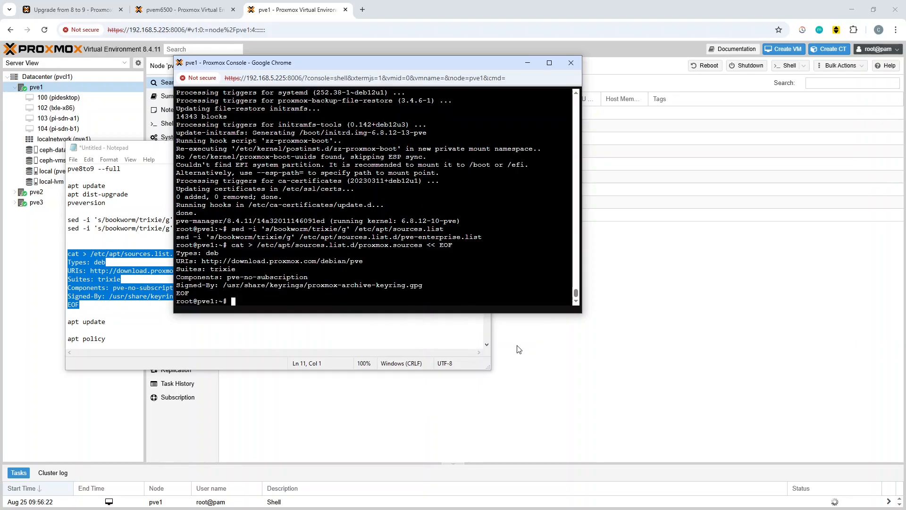
{"action": "type", "text": "apt upd"}
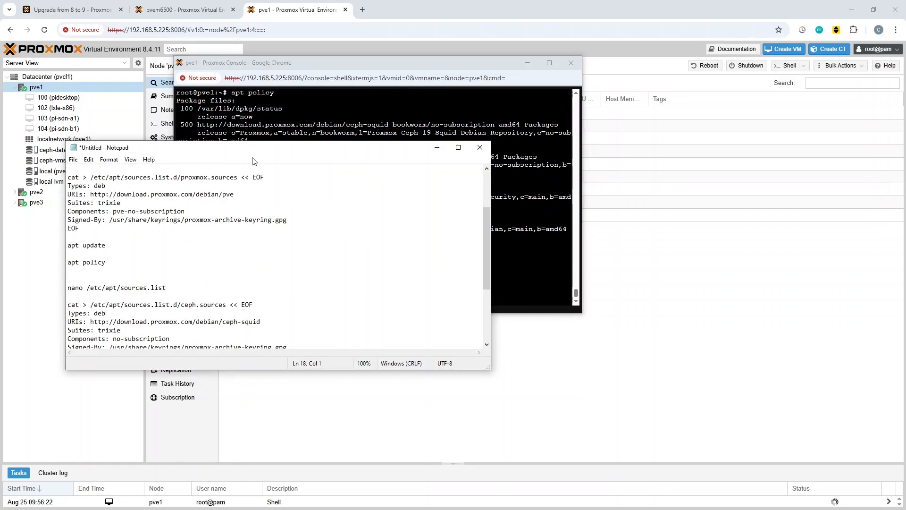
- Comment out the old no-subscription deb line in /etc/apt/sources.list with nano, save it, and run apt policy
{"action": "triple_click", "coordinate": [116, 287]}
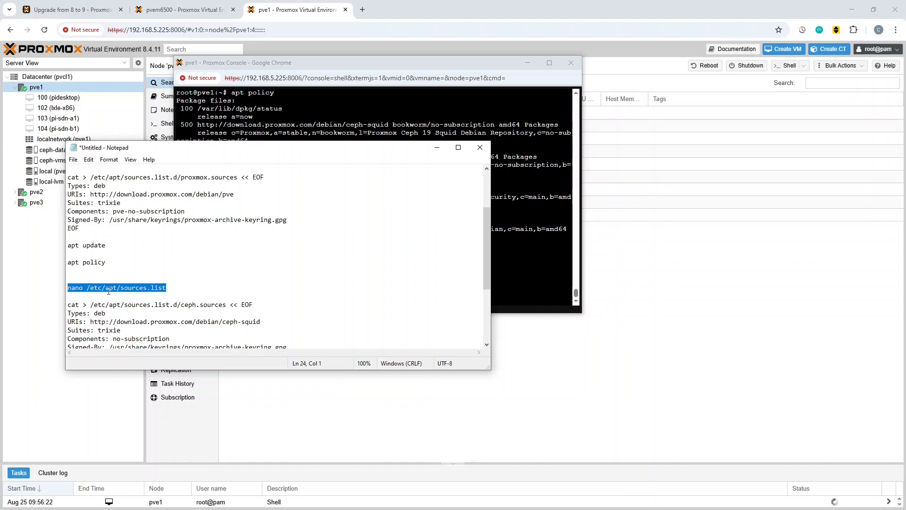
{"action": "right_click", "coordinate": [379, 185]}
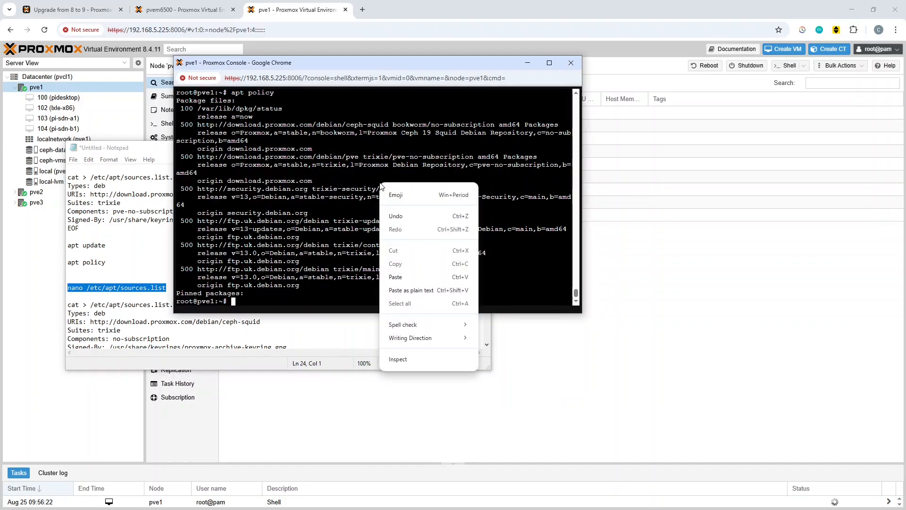
{"action": "mouse_move", "coordinate": [424, 279]}
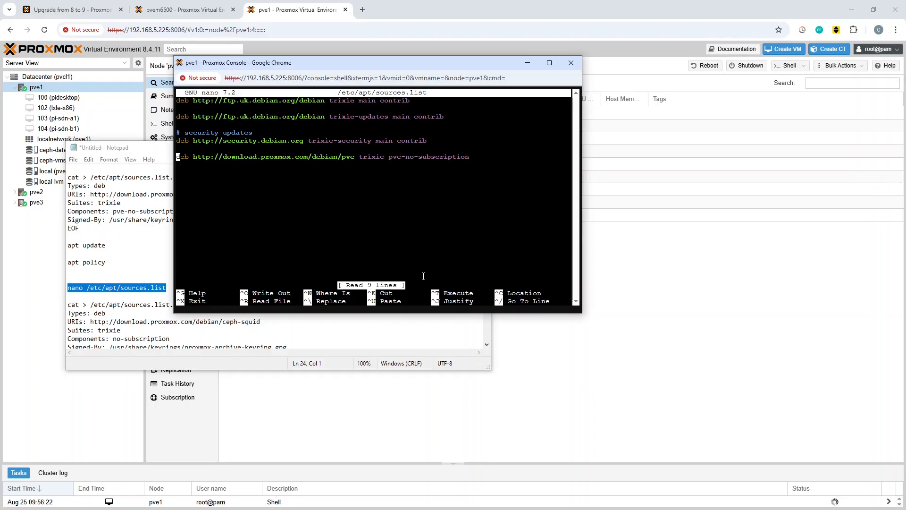
{"action": "type", "text": "#"}
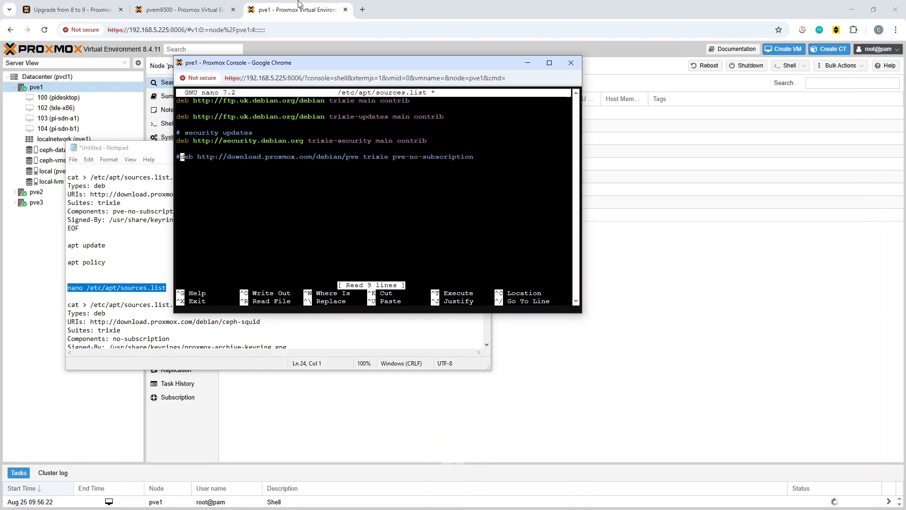
{"action": "left_click", "coordinate": [69, 10]}
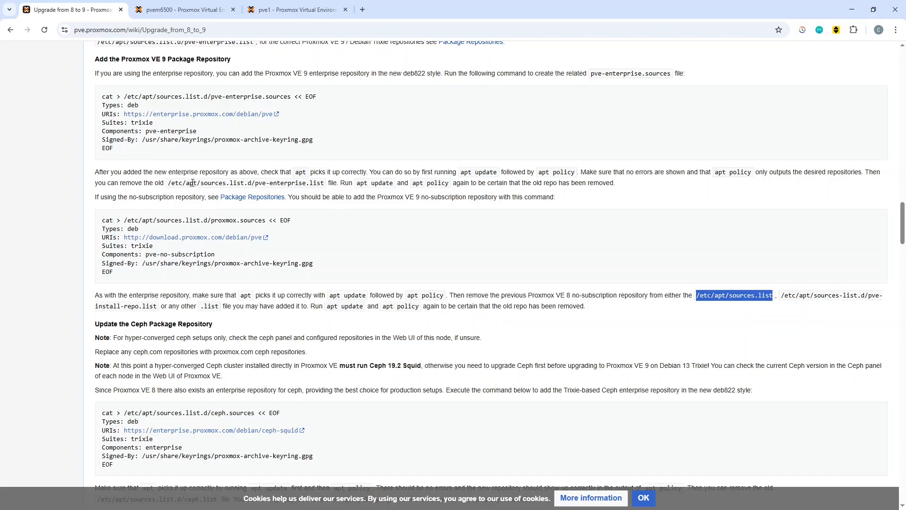
{"action": "mouse_move", "coordinate": [345, 181]}
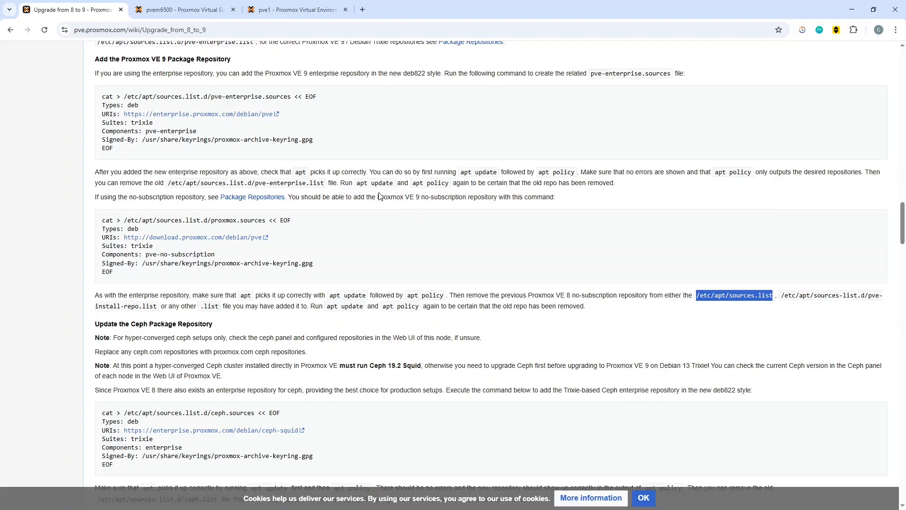
{"action": "mouse_move", "coordinate": [432, 321]}
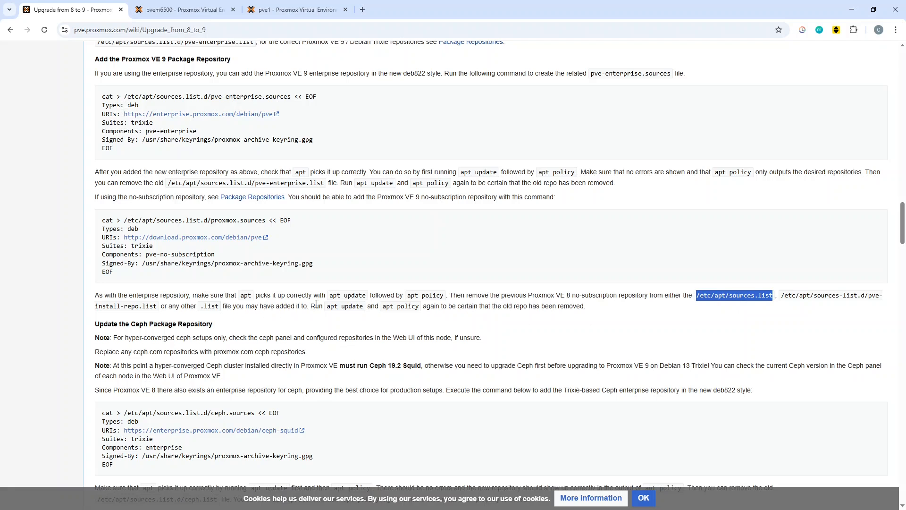
{"action": "mouse_move", "coordinate": [646, 315]}
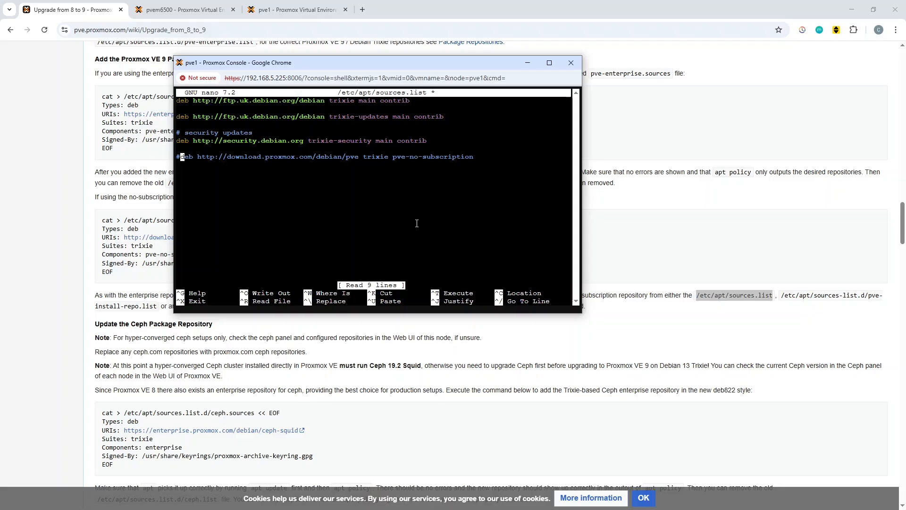
{"action": "key", "text": "ctrl+o"}
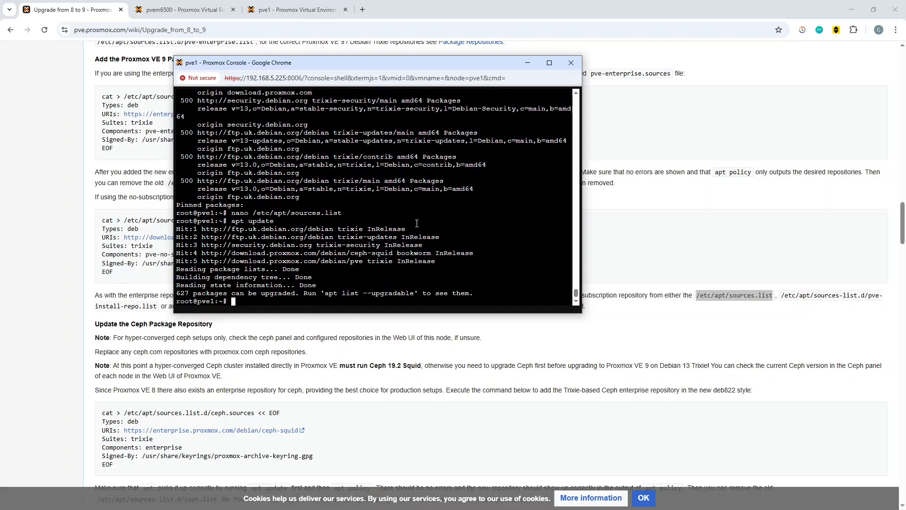
{"action": "type", "text": "apt policy"}
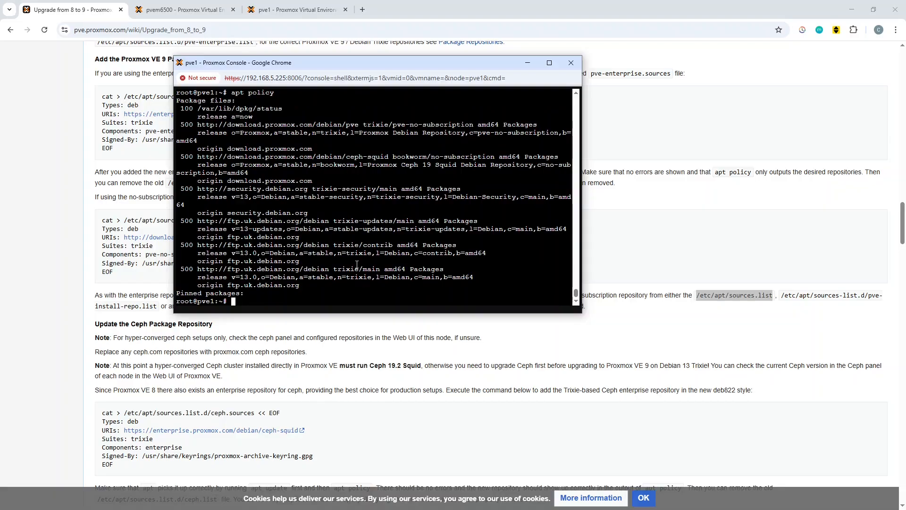
- Scroll the wiki guide to the 'Update the Ceph Package Repository' section
{"action": "left_click", "coordinate": [571, 62]}
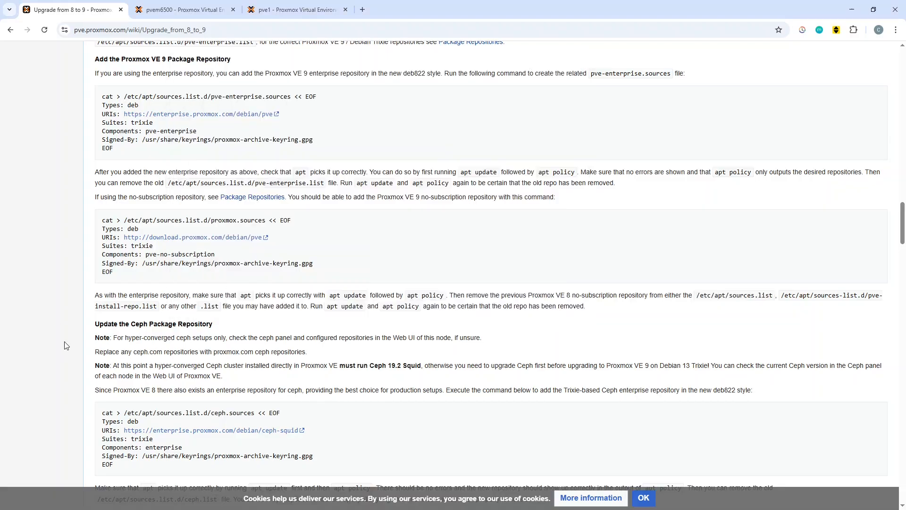
{"action": "scroll", "scroll_direction": "down", "scroll_amount": 3}
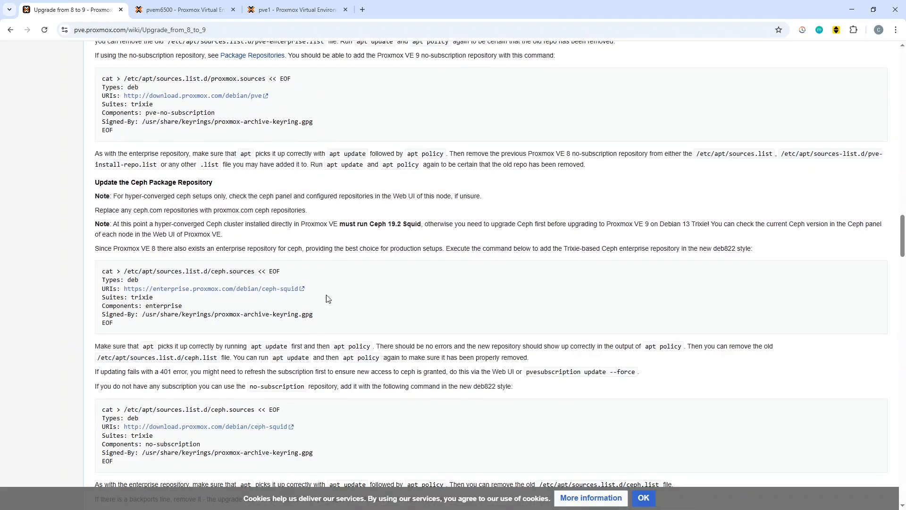
{"action": "scroll", "scroll_direction": "down", "scroll_amount": 3}
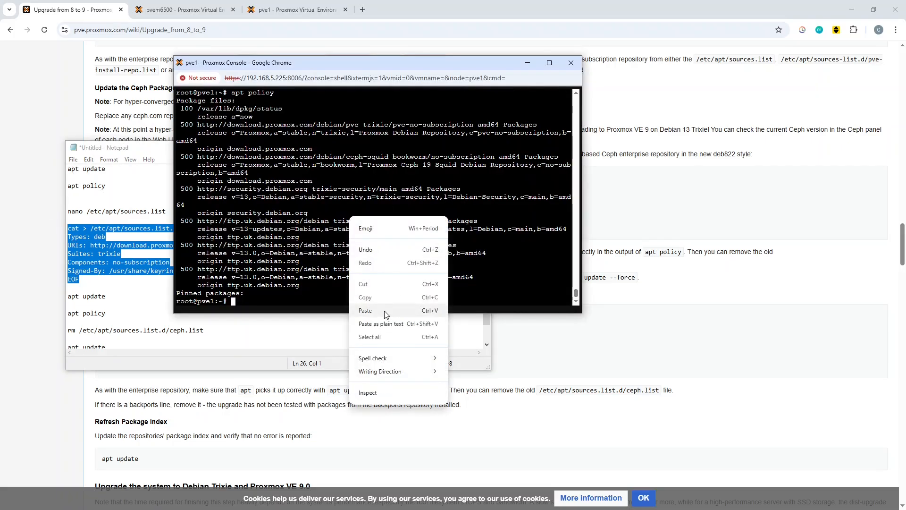
- Create the no-subscription ceph.sources, remove the old ceph.list, and re-run apt update and apt policy showing 627 upgradable packages
{"action": "left_click", "coordinate": [365, 311]}
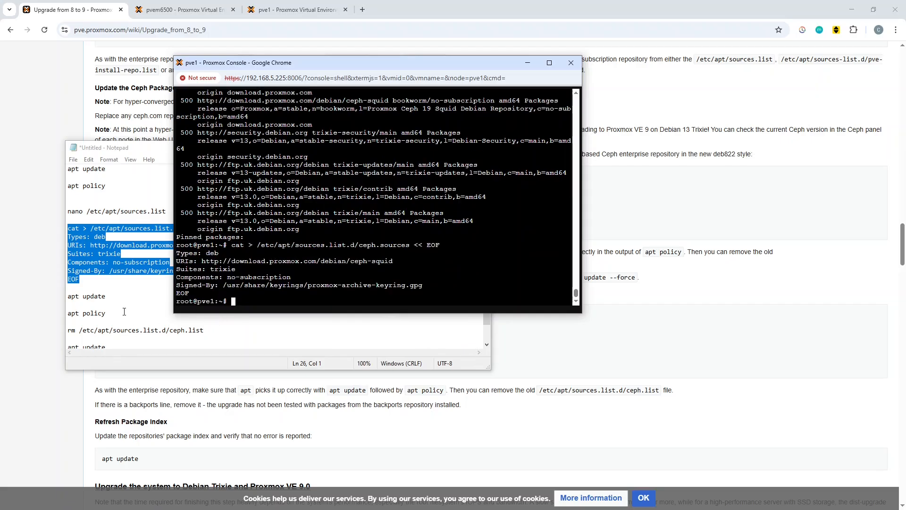
{"action": "type", "text": "a"}
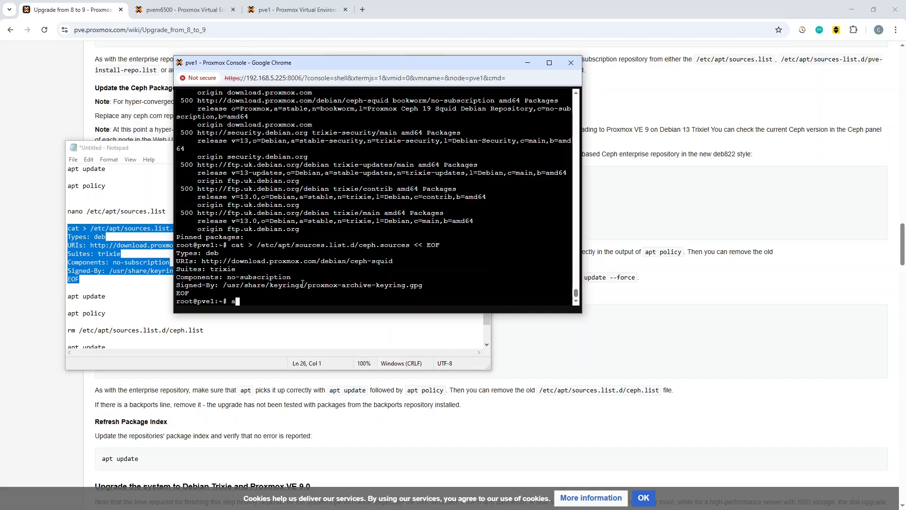
{"action": "type", "text": "pt upda"}
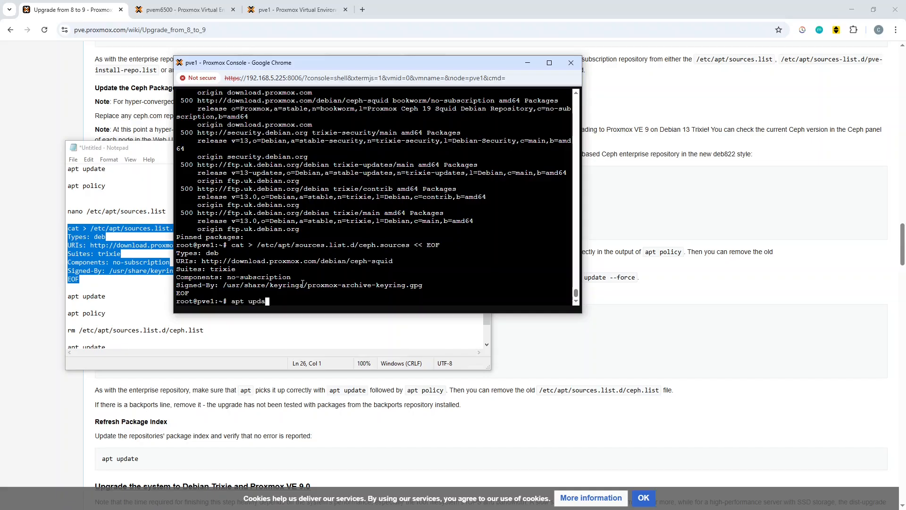
{"action": "type", "text": "te"}
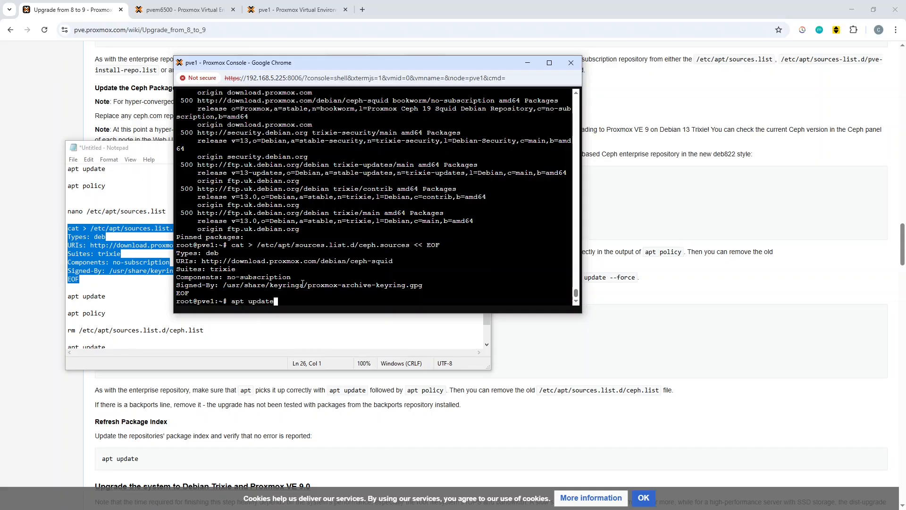
{"action": "key", "text": "Return"}
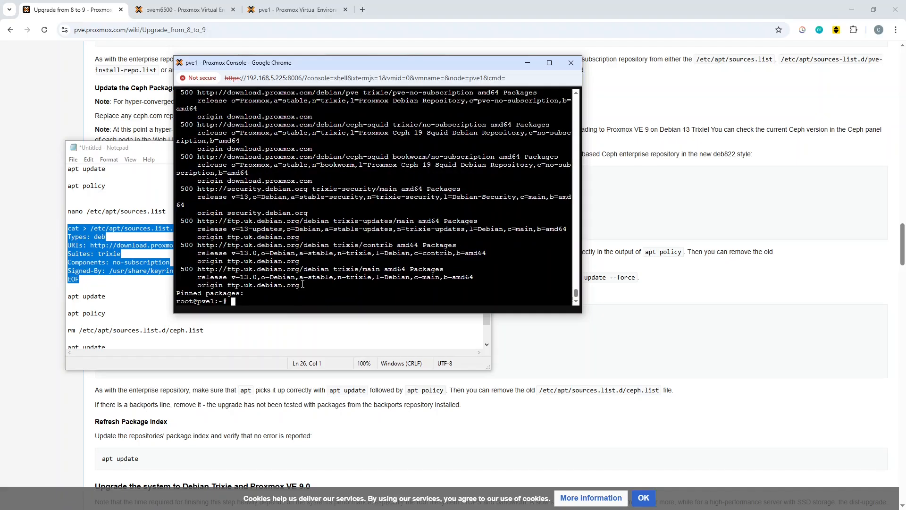
{"action": "mouse_move", "coordinate": [120, 348]}
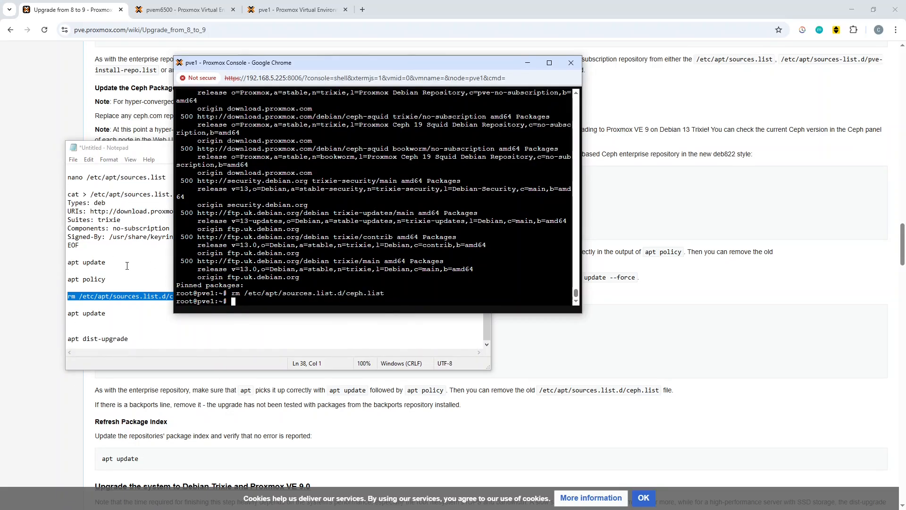
{"action": "type", "text": "apt update"}
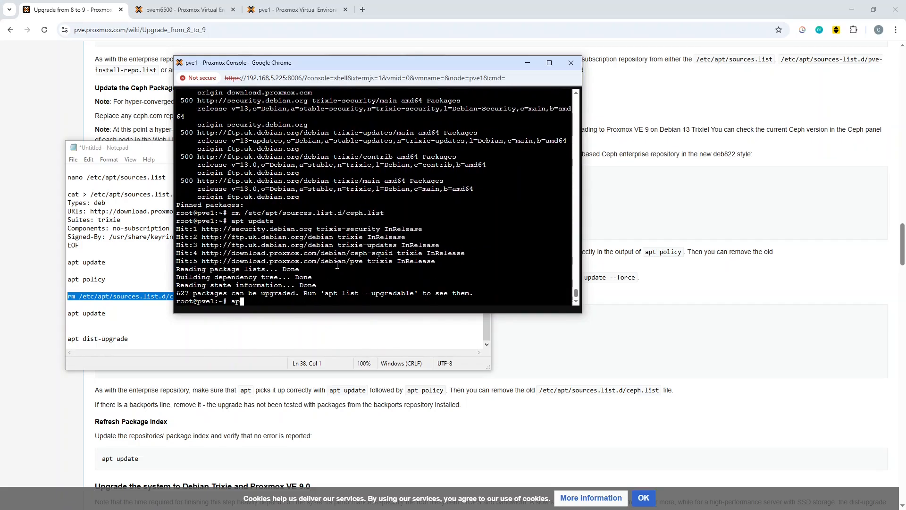
{"action": "type", "text": "policy"}
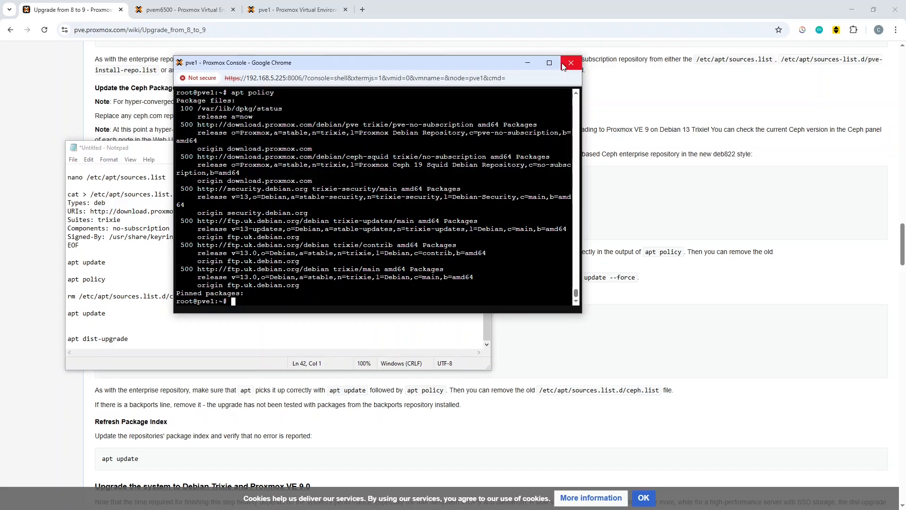
- Close the pve1 console, confirm 'Leave site?', and switch to the pvem6500 host showing VM 100 (pve1)
{"action": "left_click", "coordinate": [571, 62]}
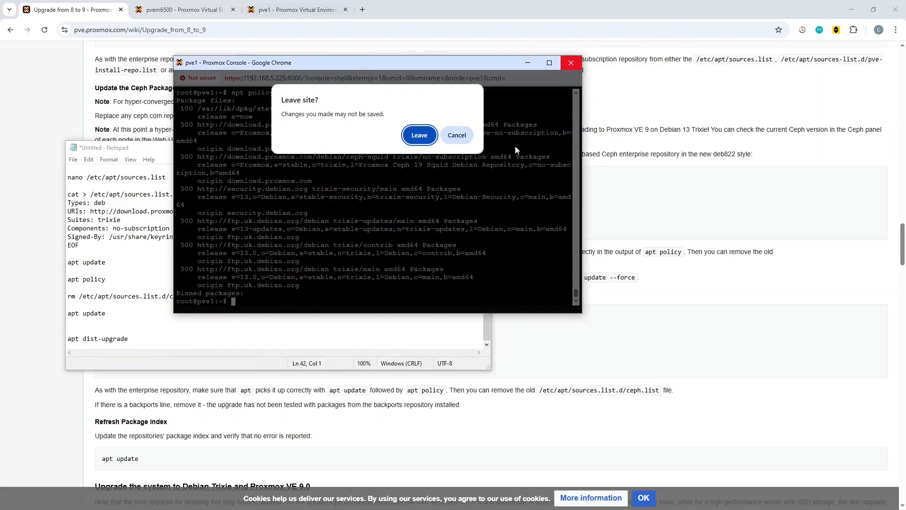
{"action": "left_click", "coordinate": [420, 135]}
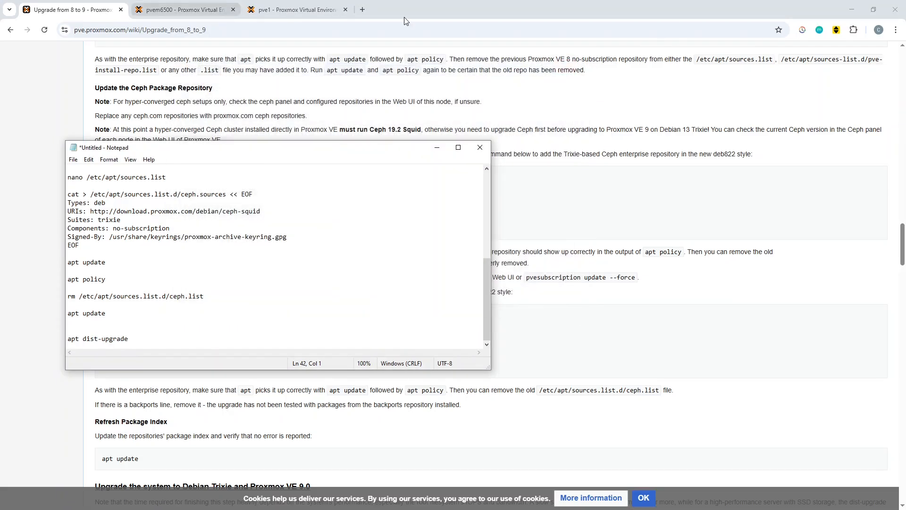
{"action": "left_click", "coordinate": [185, 9]}
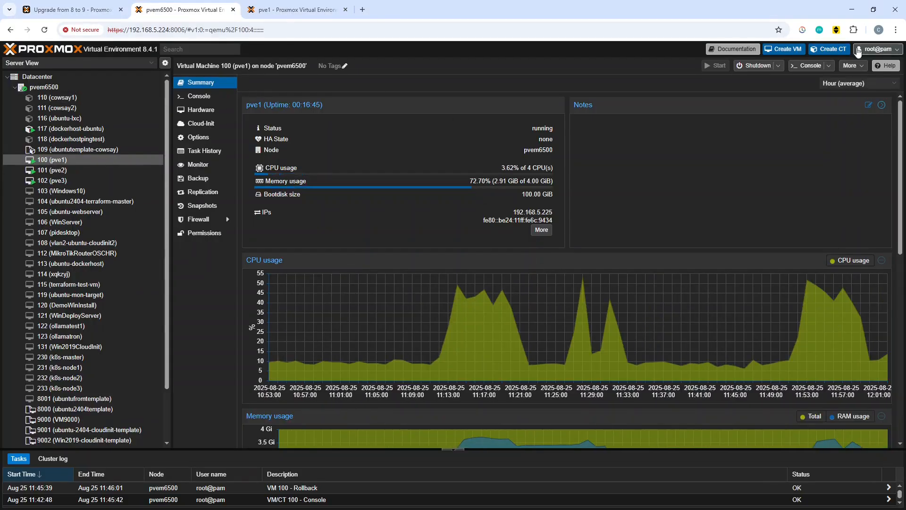
- In VM 100's noVNC console, run apt dist-upgrade, which calculates 627 packages to upgrade
{"action": "left_click", "coordinate": [808, 66]}
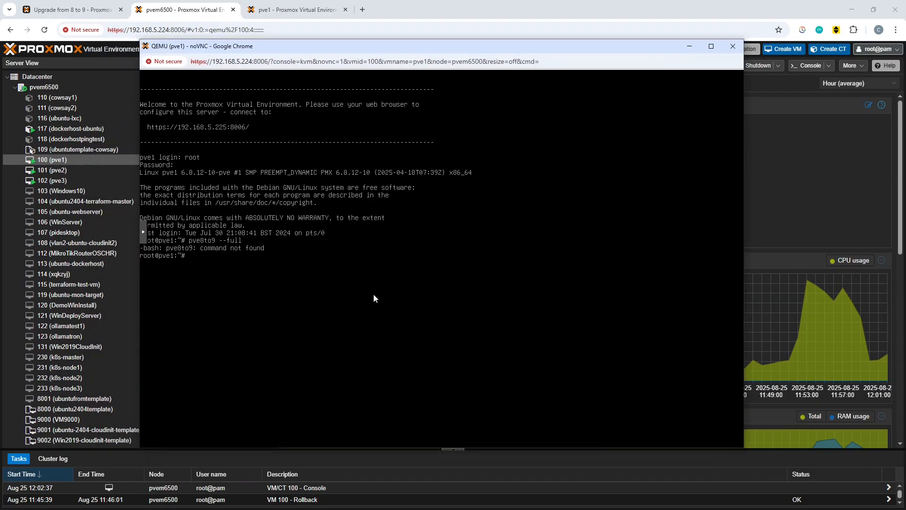
{"action": "type", "text": "apt dist"}
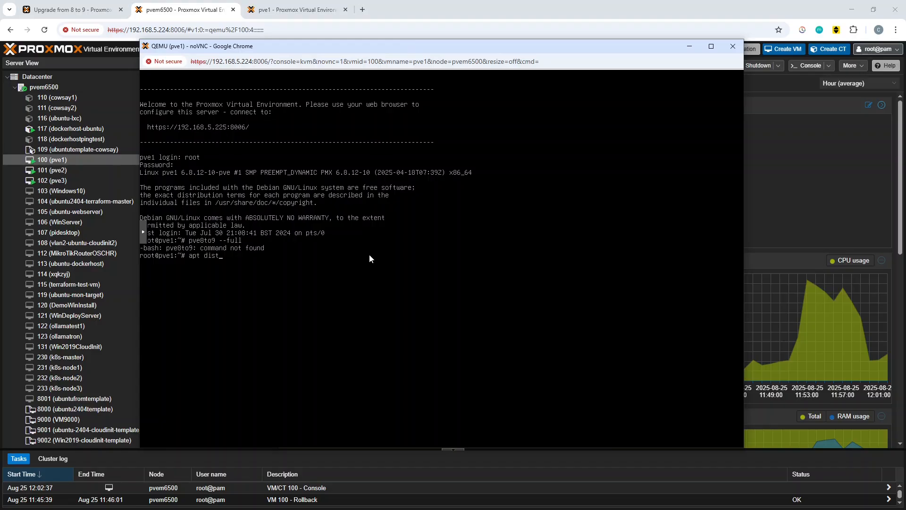
{"action": "type", "text": "-upgrade"}
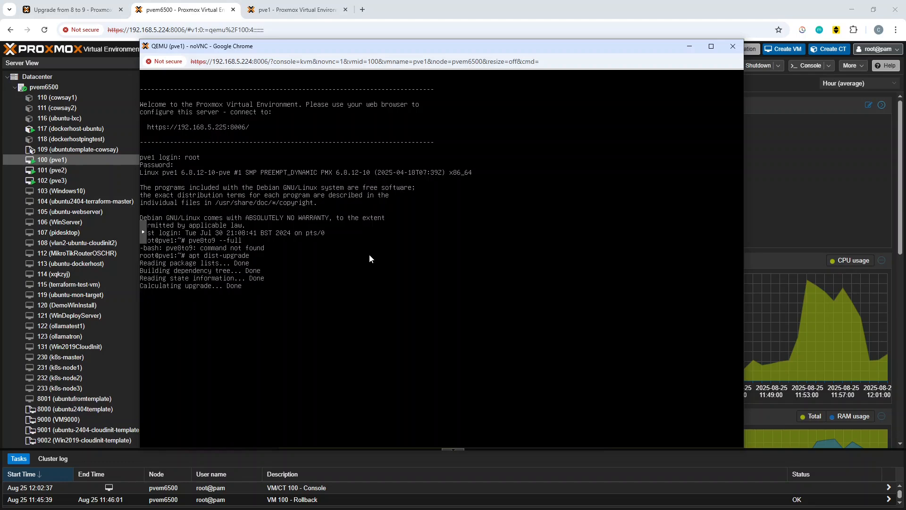
{"action": "key", "text": "Return"}
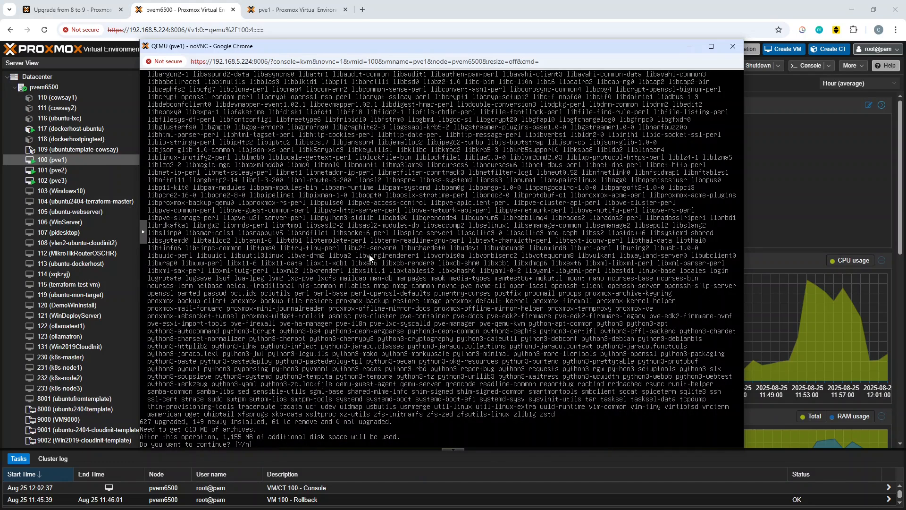
- Answer y to continue with the 627-package upgrade and page through the apt-listchanges news
{"action": "type", "text": "y"}
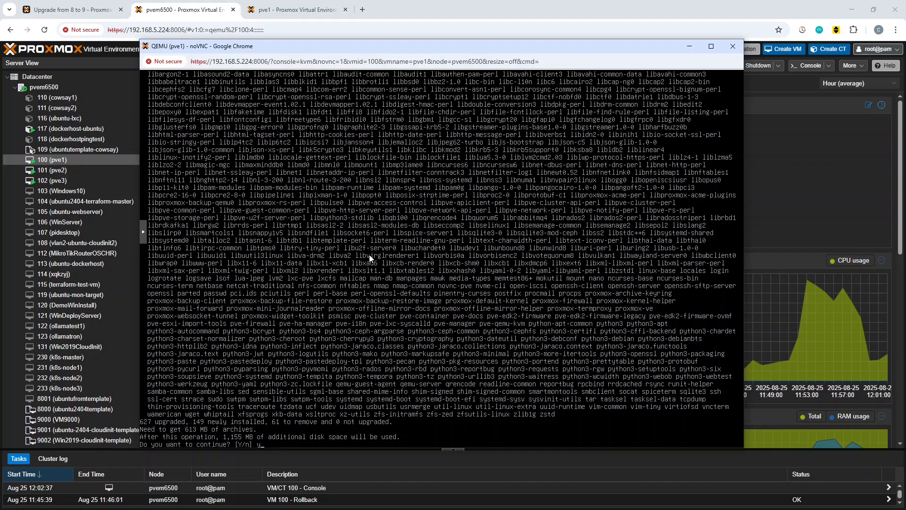
{"action": "type", "text": "y"}
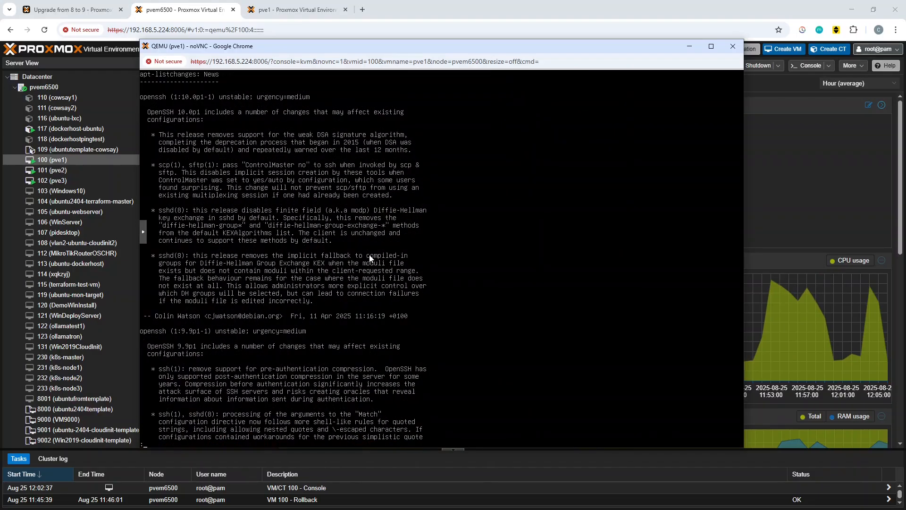
{"action": "mouse_move", "coordinate": [377, 196]}
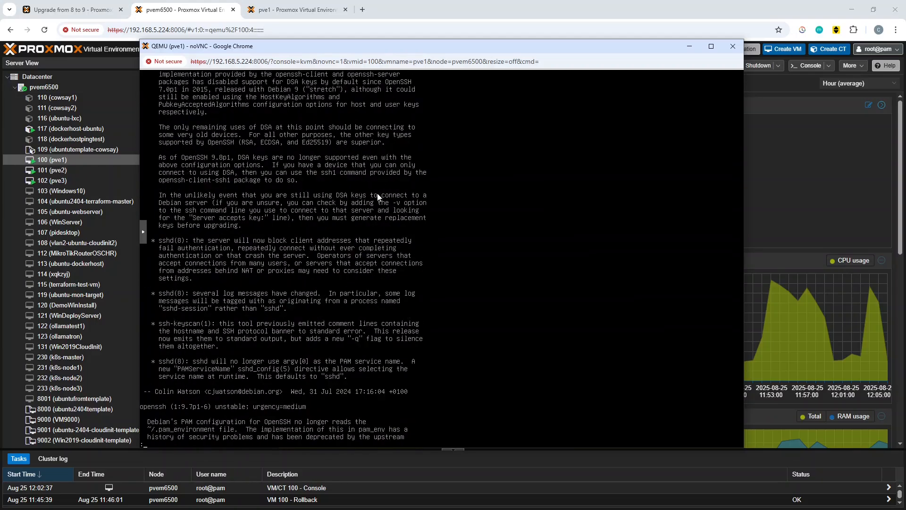
{"action": "scroll", "scroll_direction": "down", "scroll_amount": 3}
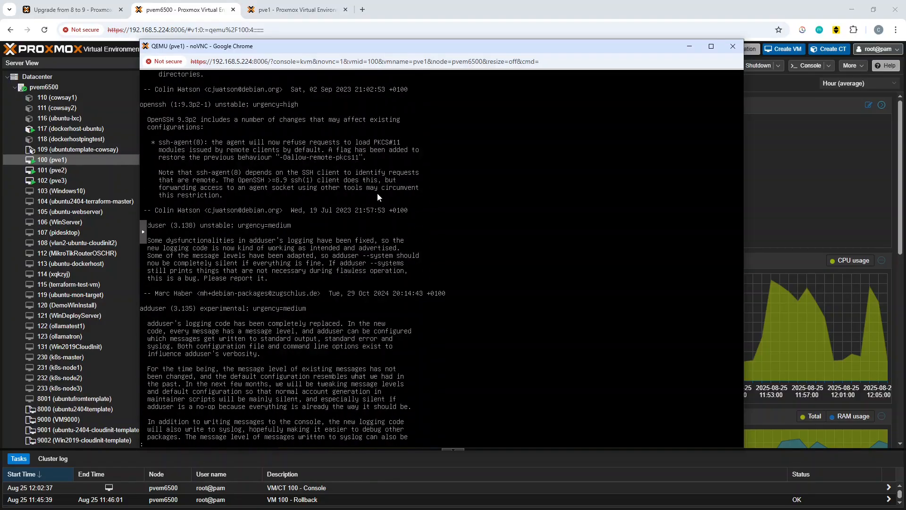
{"action": "scroll", "scroll_direction": "down", "scroll_amount": 3}
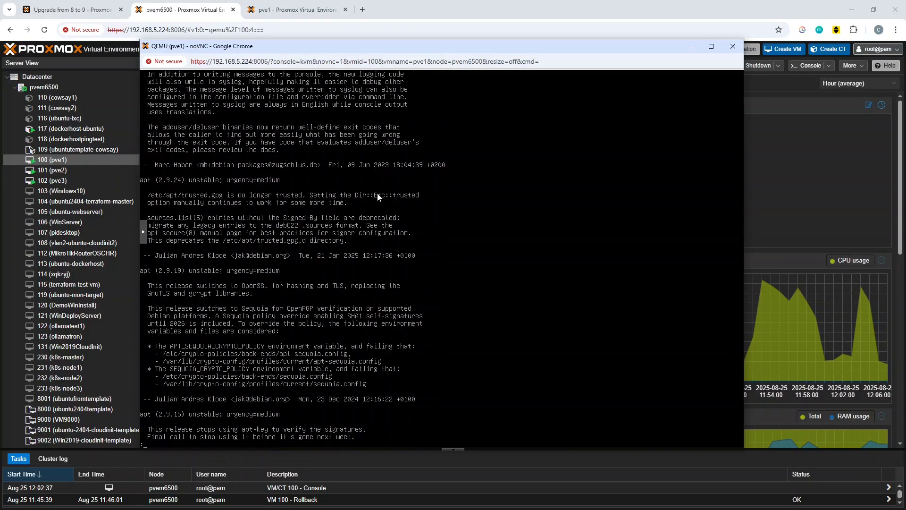
{"action": "scroll", "scroll_direction": "down", "scroll_amount": 3}
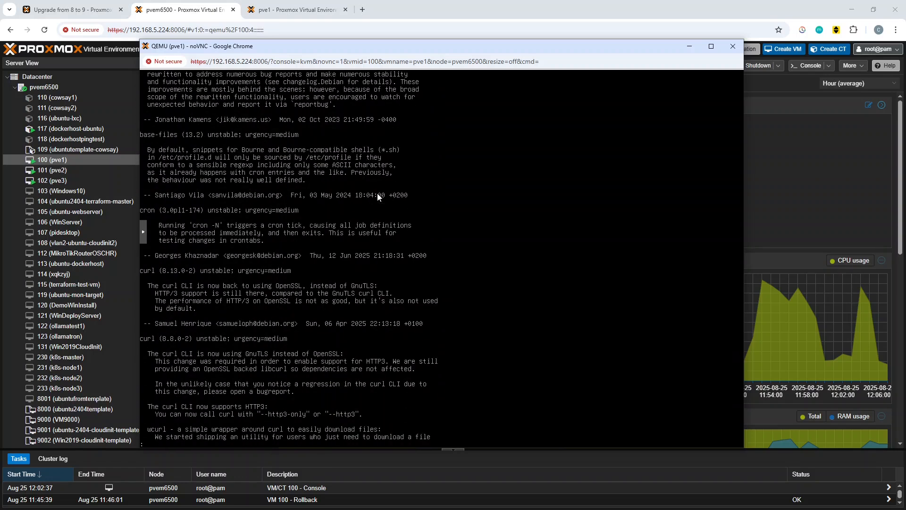
{"action": "scroll", "scroll_direction": "down", "scroll_amount": 3}
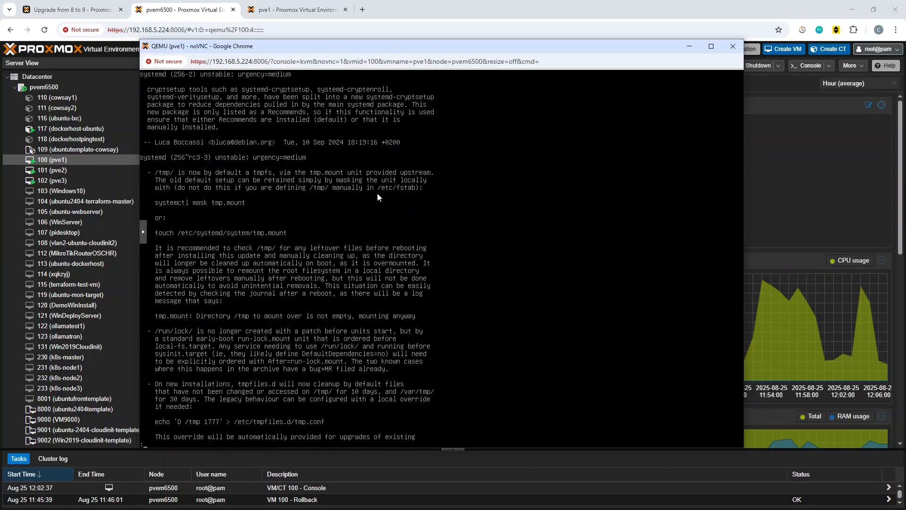
{"action": "scroll", "scroll_direction": "down", "scroll_amount": 3}
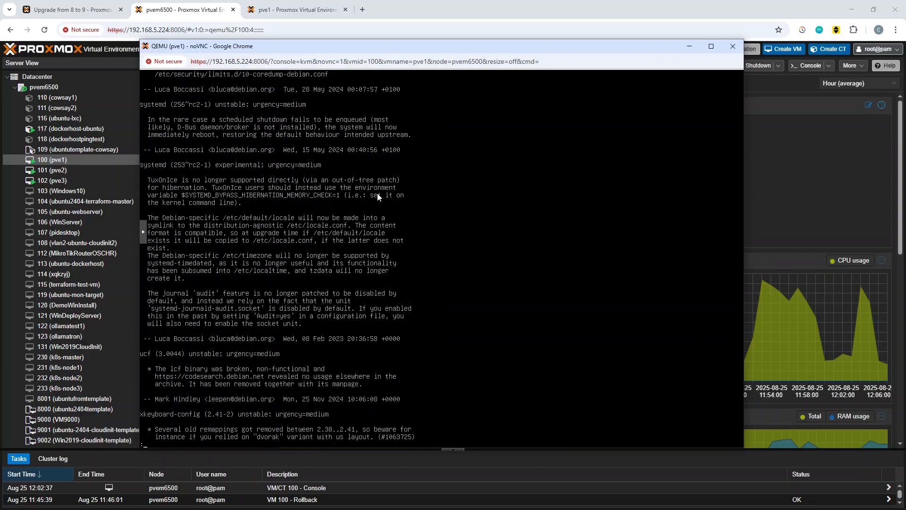
{"action": "scroll", "scroll_direction": "down", "scroll_amount": 3}
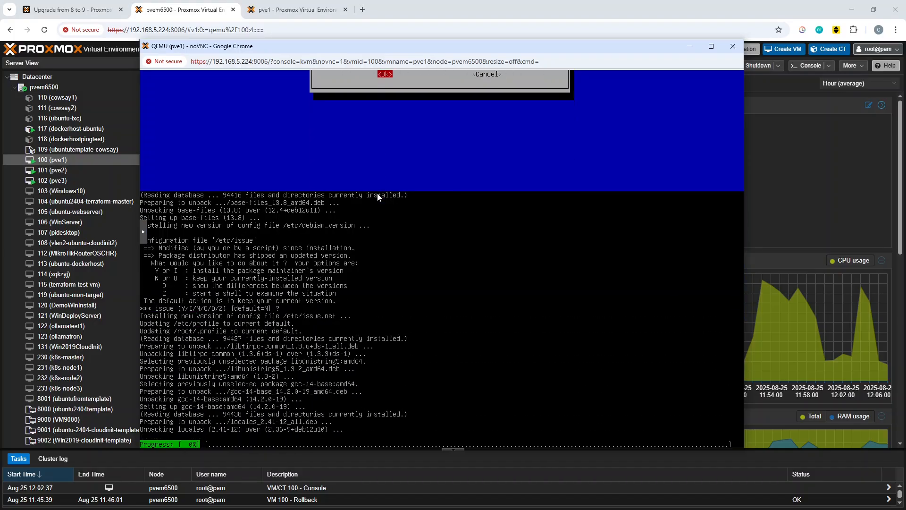
- Acknowledge the package configuration notice and answer the libc6 'Restart services without asking?' prompt
{"action": "left_click", "coordinate": [384, 74]}
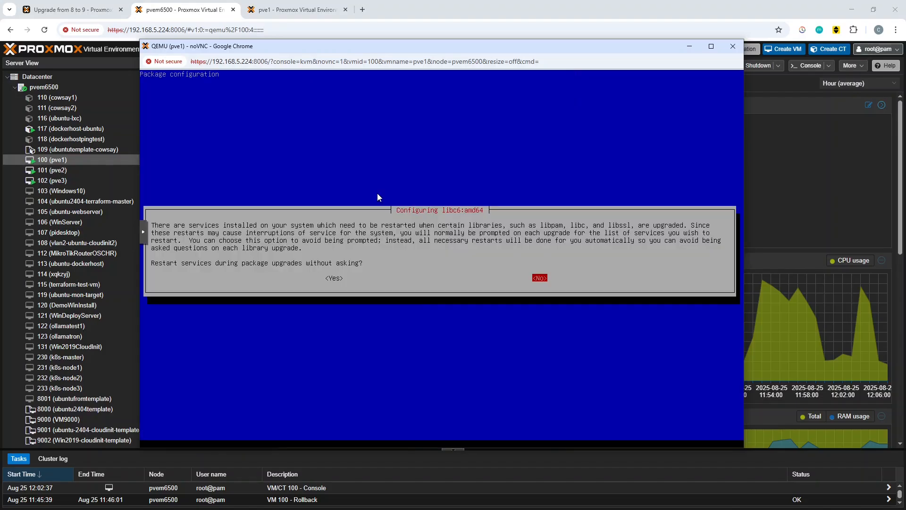
{"action": "key", "text": "Left"}
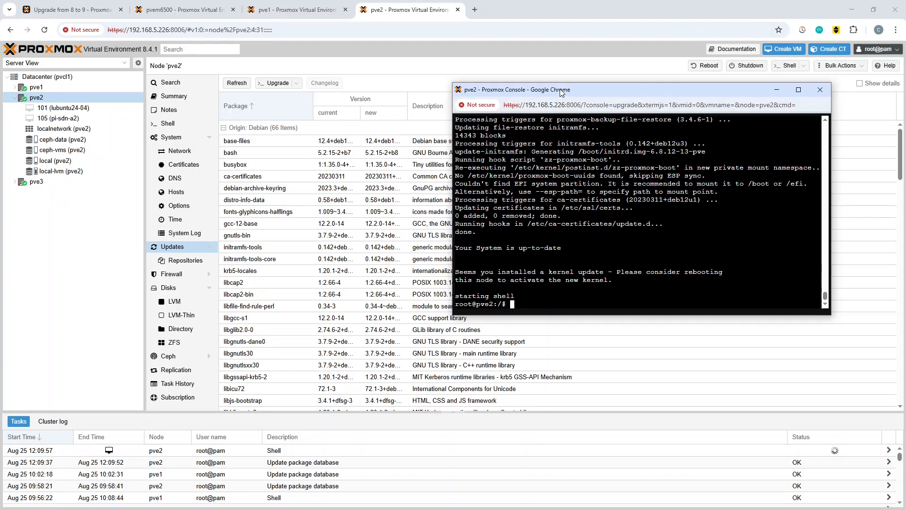
{"action": "mouse_move", "coordinate": [592, 266]}
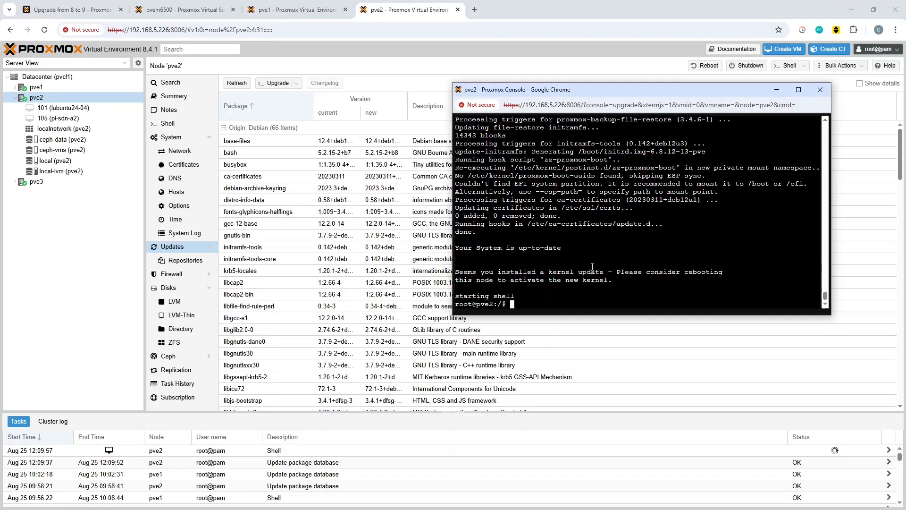
- Run 'pve8to9 --full' in the pve2 shell; summary shows 44 passed, 3 warnings, 0 failures
{"action": "type", "text": "pv"}
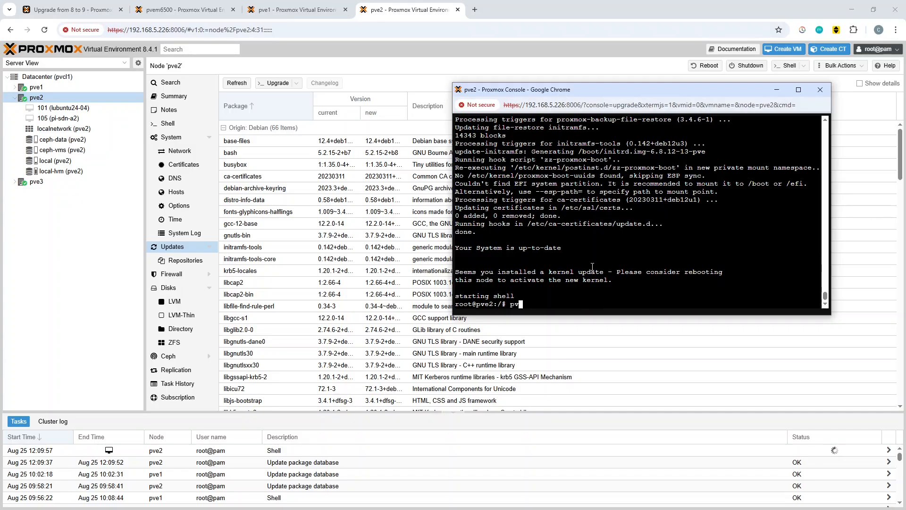
{"action": "type", "text": "e"}
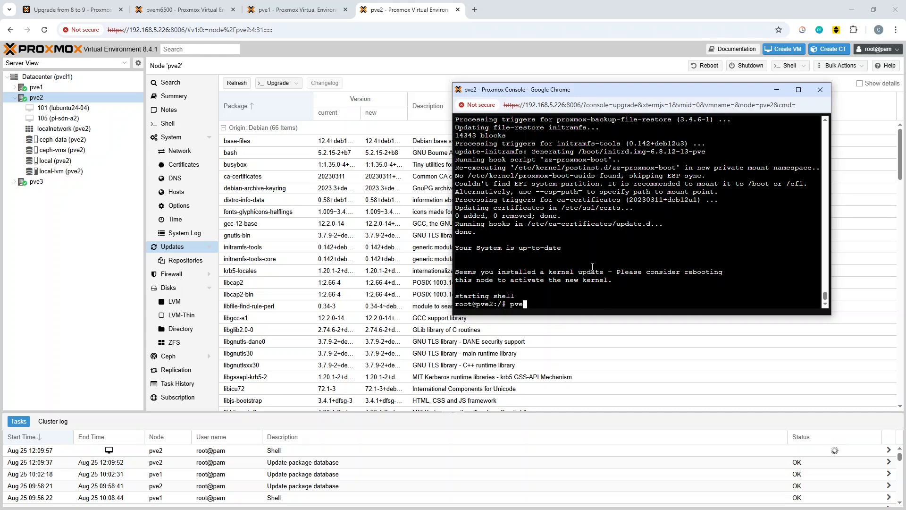
{"action": "type", "text": "8to9 --"}
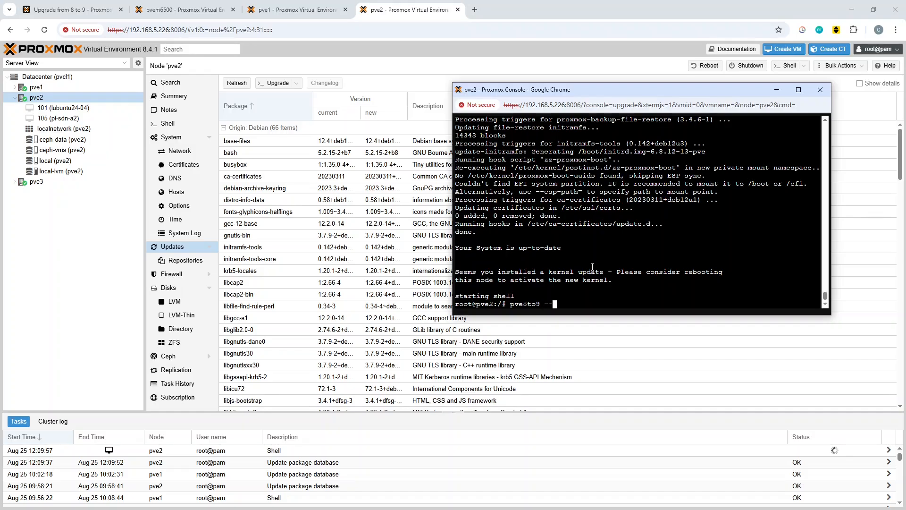
{"action": "type", "text": "fu"}
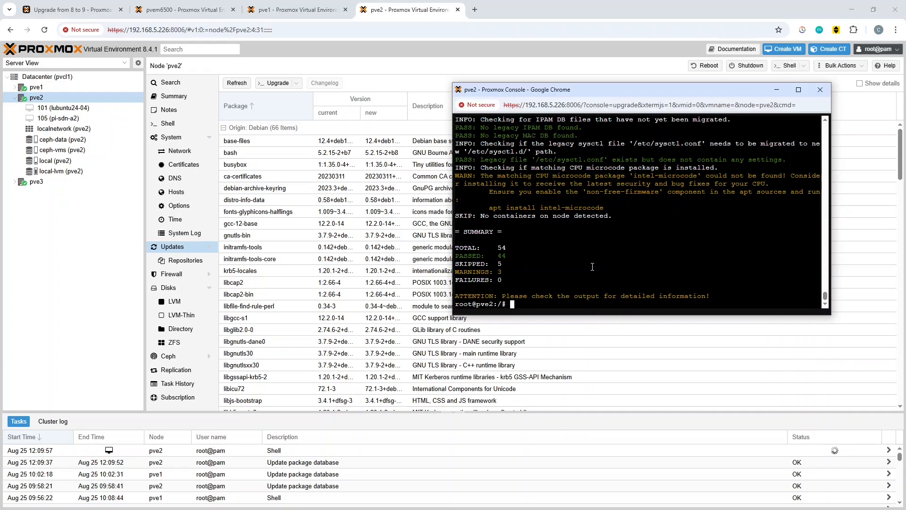
{"action": "mouse_move", "coordinate": [637, 192]}
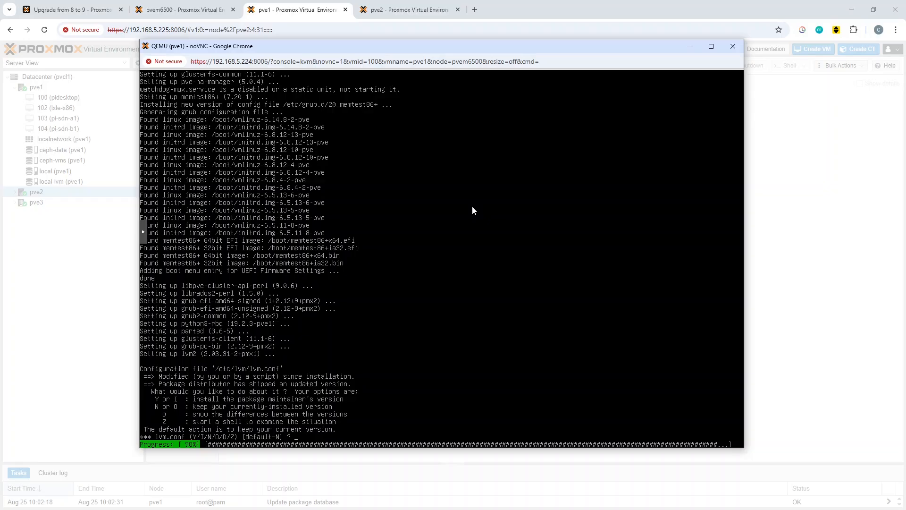
- Answer y to install the maintainer's new lvm.conf so the dist-upgrade completes
{"action": "type", "text": "y"}
{"action": "type", "text": "pve8"}
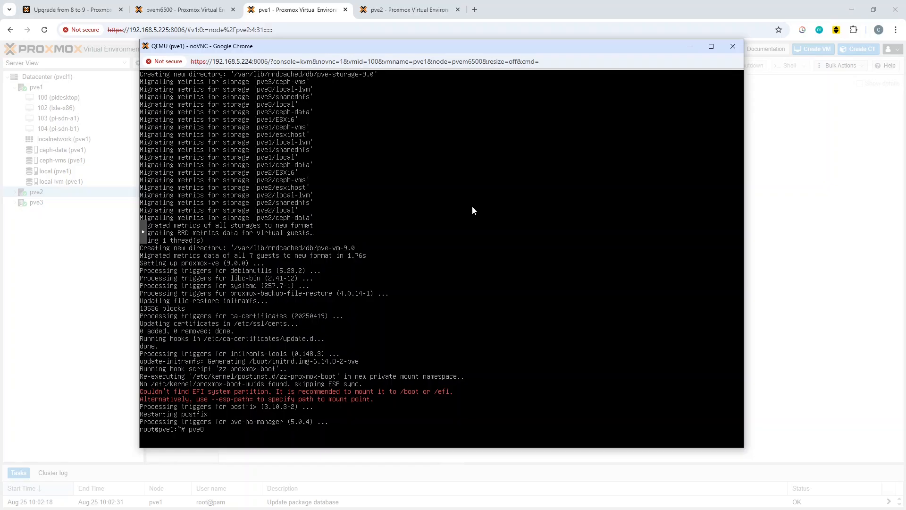
- Run 'pve8to9 --full' on pve1; summary shows 43 passed, 3 warnings, 0 failures
{"action": "type", "text": "to9"}
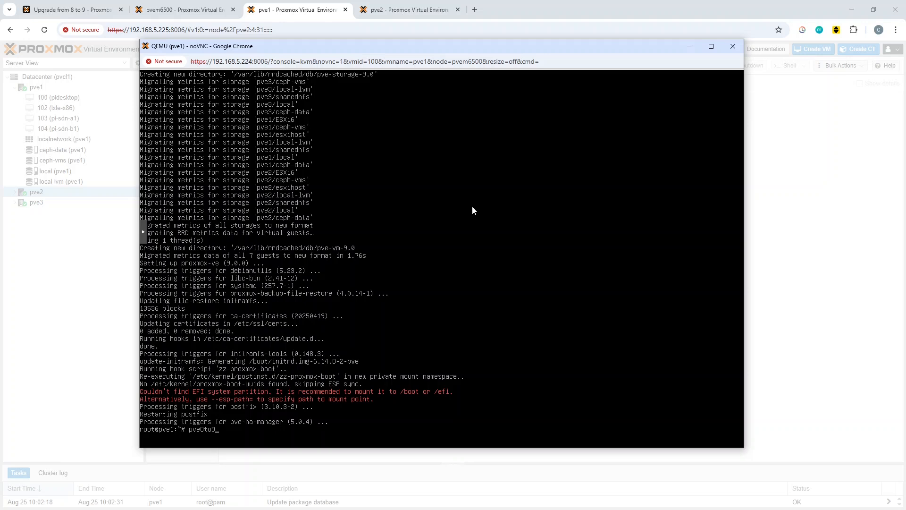
{"action": "type", "text": "--fu"}
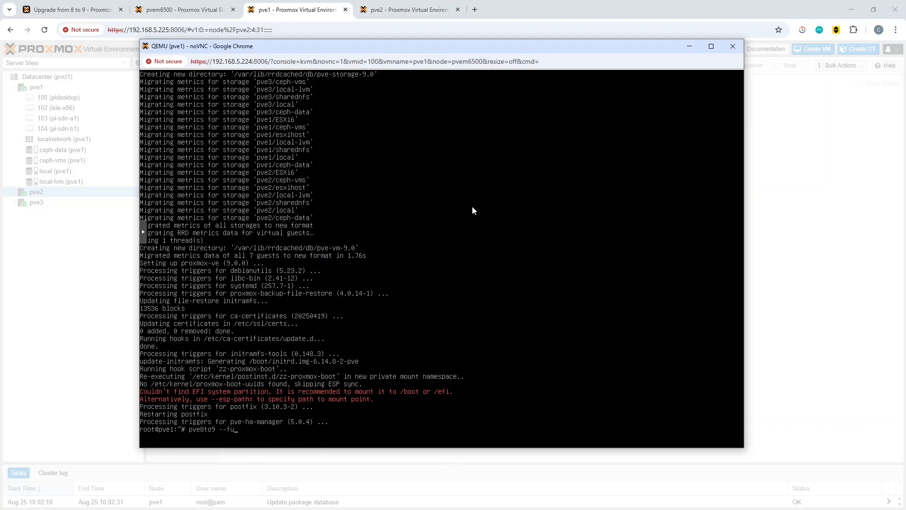
{"action": "type", "text": "ll"}
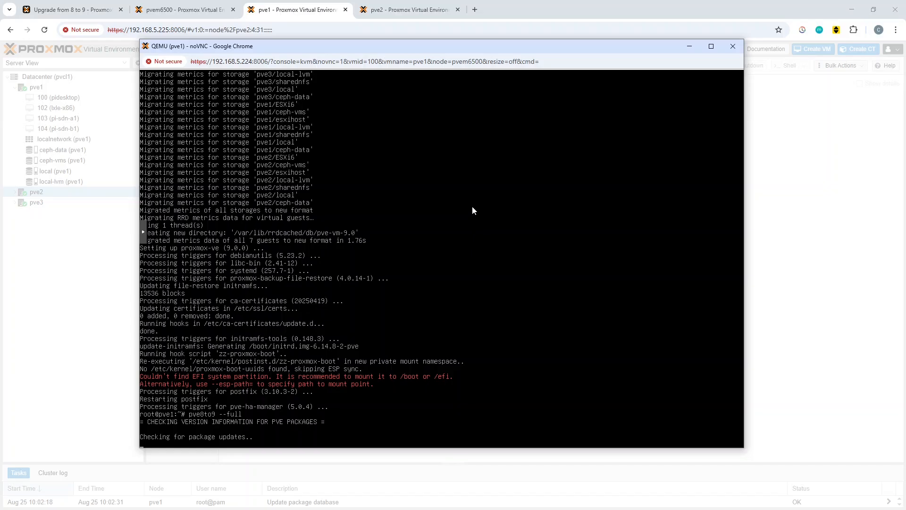
{"action": "scroll", "scroll_direction": "down", "scroll_amount": 3}
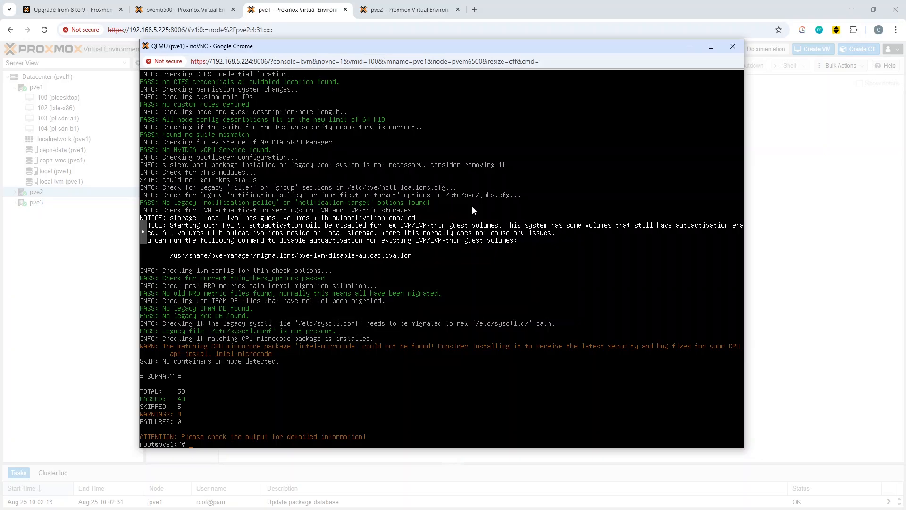
{"action": "mouse_move", "coordinate": [388, 346]}
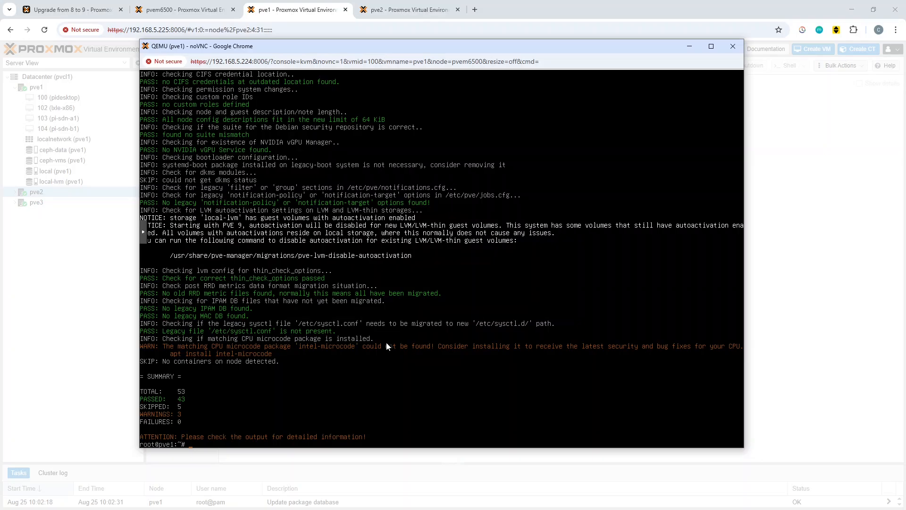
{"action": "type", "text": "re"}
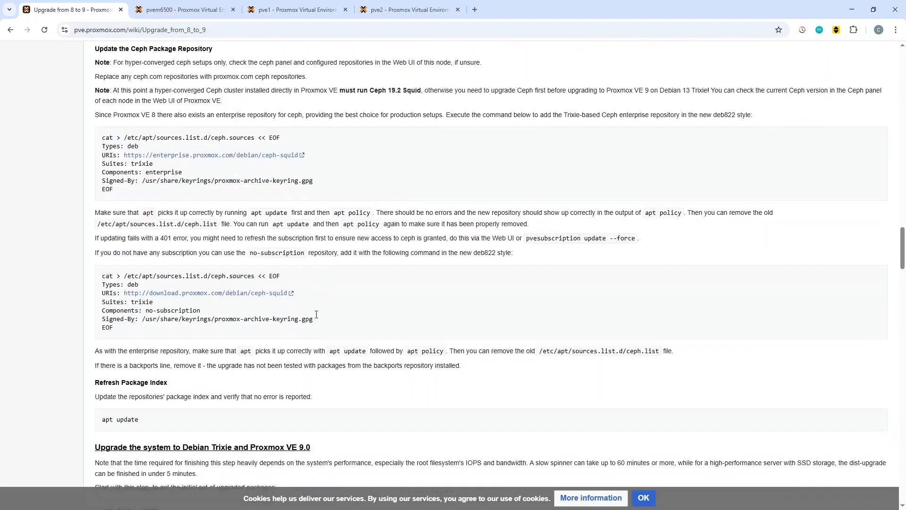
- Scroll through the upgrade guide's Ceph repository section while pve1 reboots
{"action": "scroll", "scroll_direction": "down", "scroll_amount": 3}
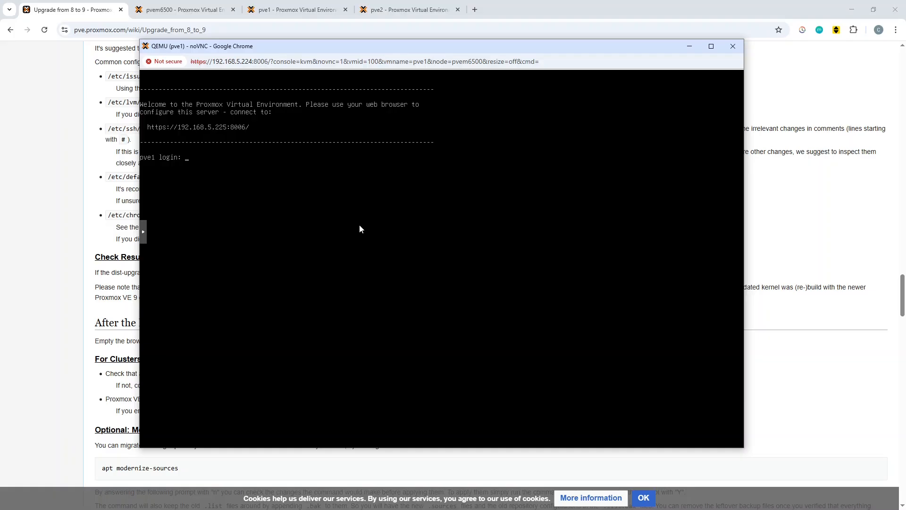
- Log in as root on rebooted pve1 and run pveversion, reporting pve-manager 9.0.5
{"action": "type", "text": "root"}
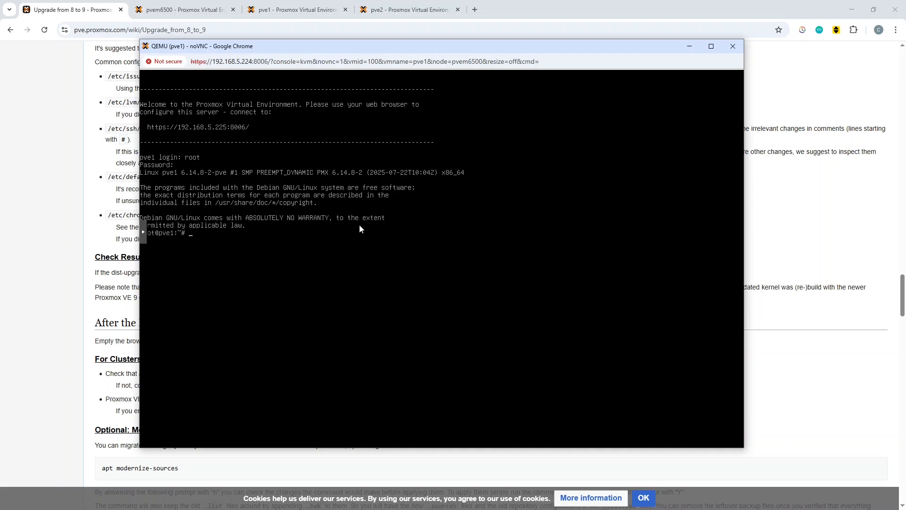
{"action": "type", "text": "pvever"}
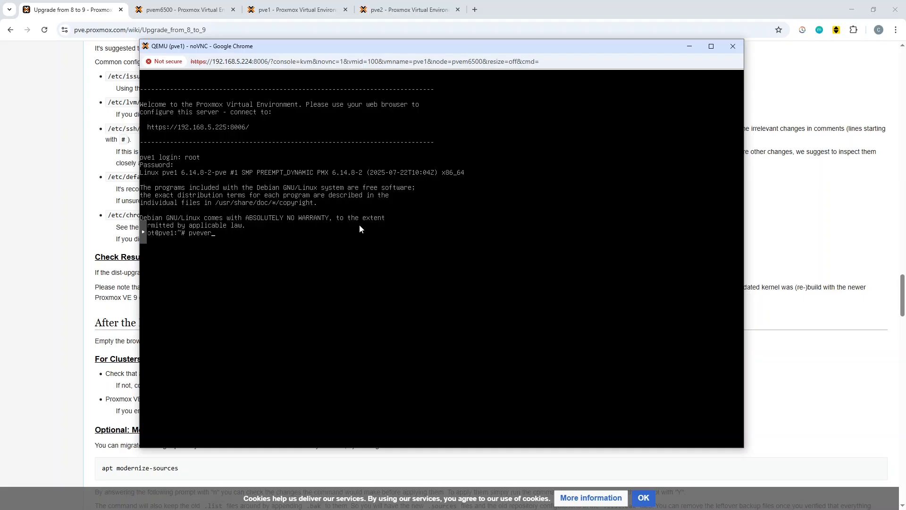
{"action": "type", "text": "sion"}
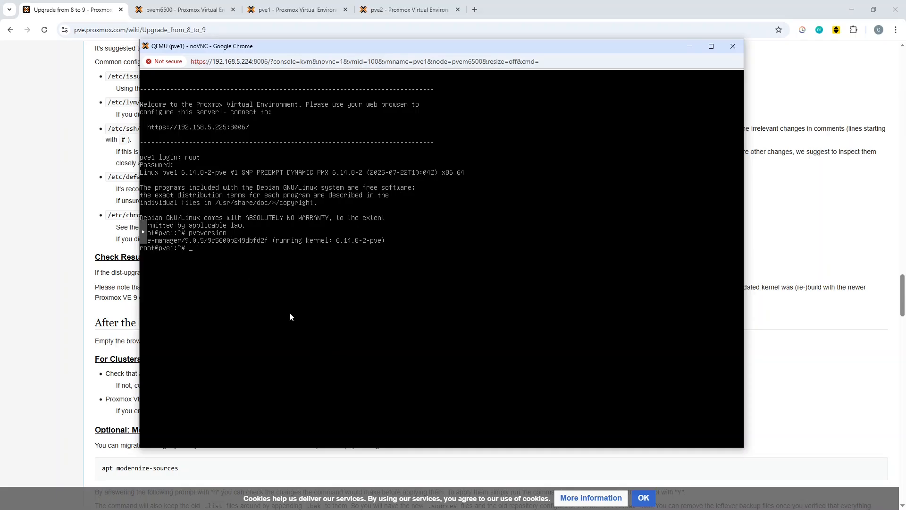
{"action": "mouse_move", "coordinate": [299, 322]}
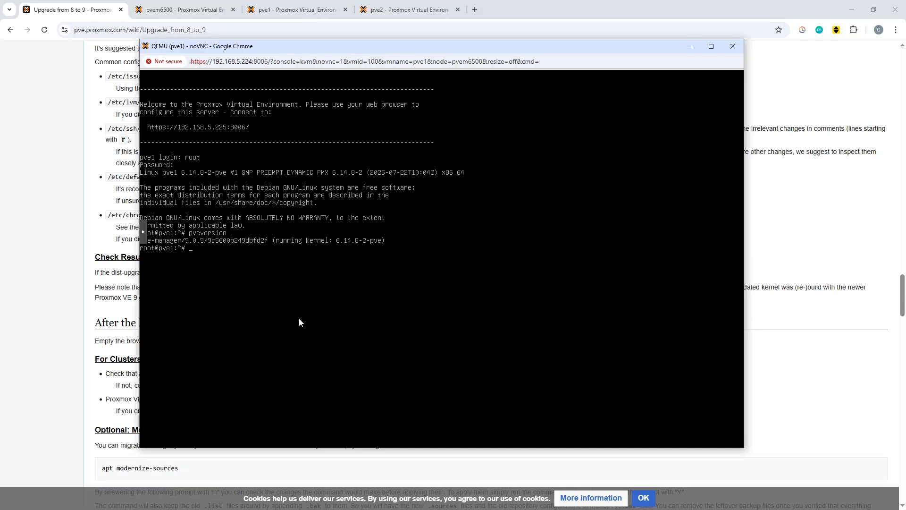
{"action": "type", "text": "apt"}
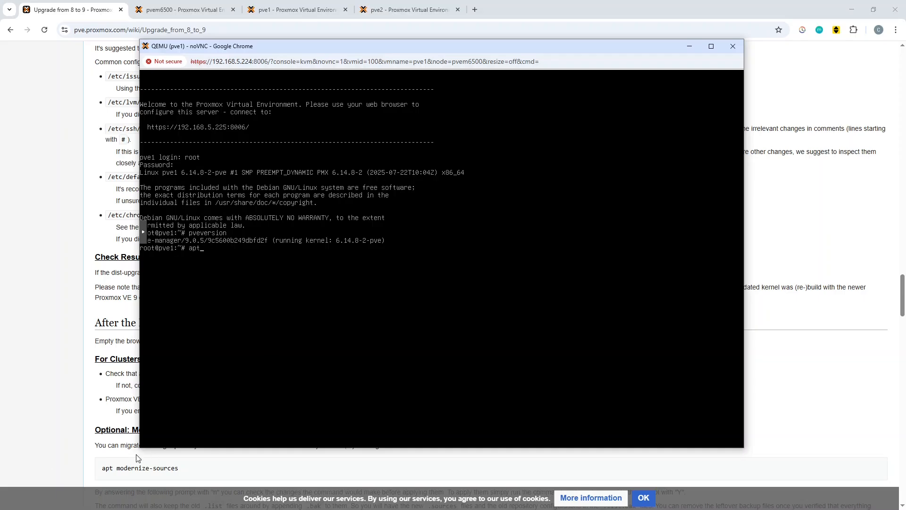
{"action": "mouse_move", "coordinate": [369, 359]}
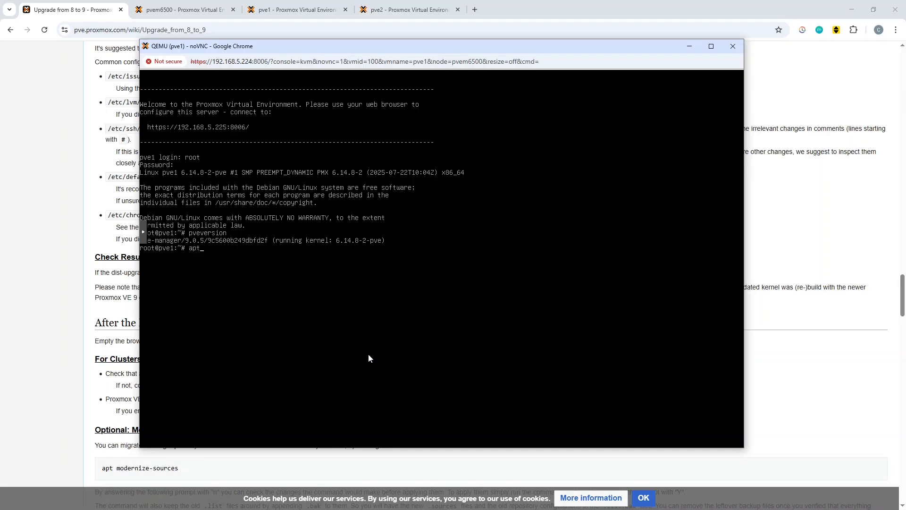
- Run 'apt modernize-sources' and answer y to rewrite pve1's 2 apt sources
{"action": "type", "text": "mod"}
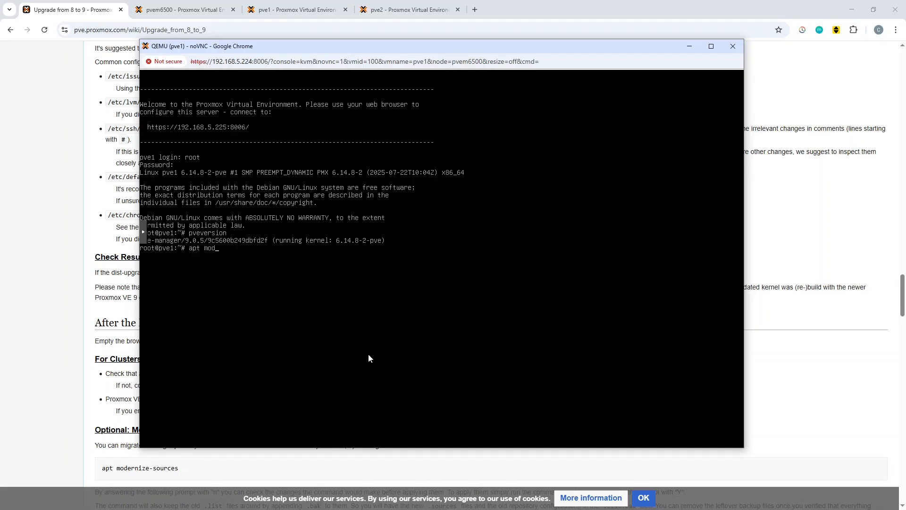
{"action": "type", "text": "erni"}
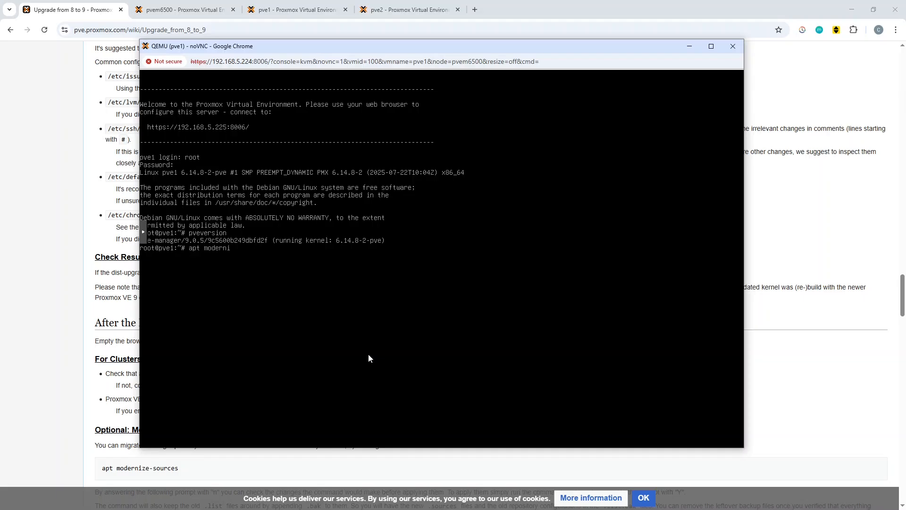
{"action": "type", "text": "ze-sources"}
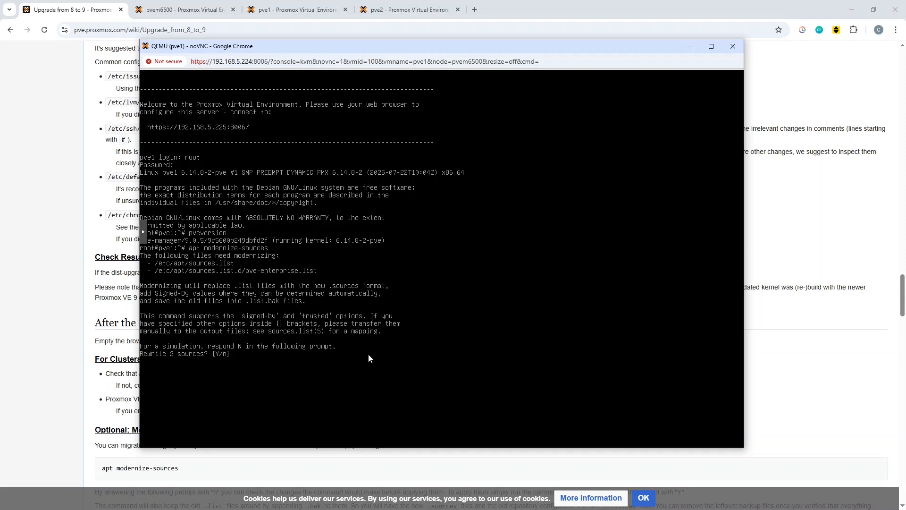
{"action": "type", "text": "y"}
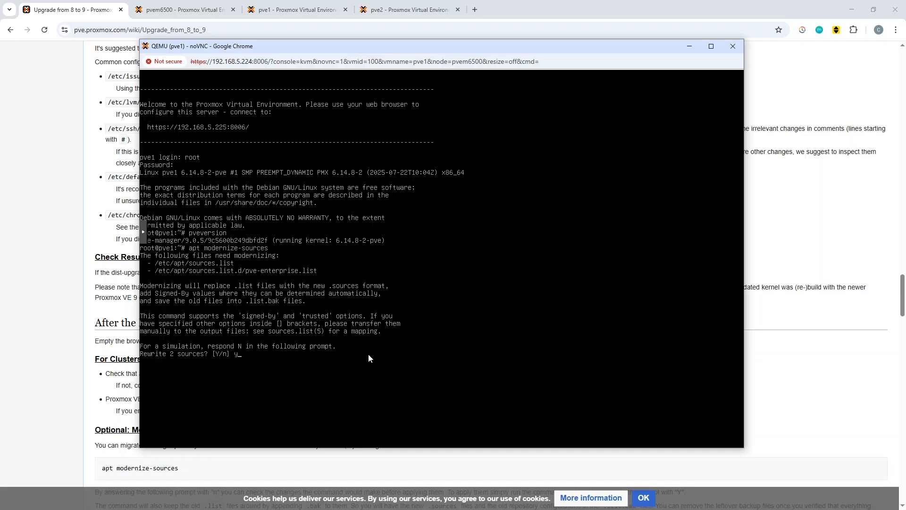
{"action": "key", "text": "Return"}
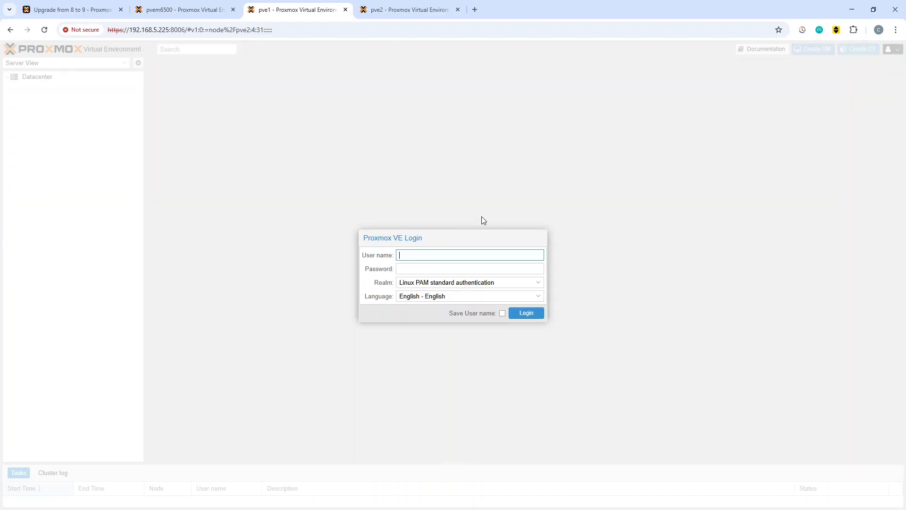
- Log in to the web UI as root and dismiss the No valid subscription notice; version shows 9.0.5
{"action": "type", "text": "root"}
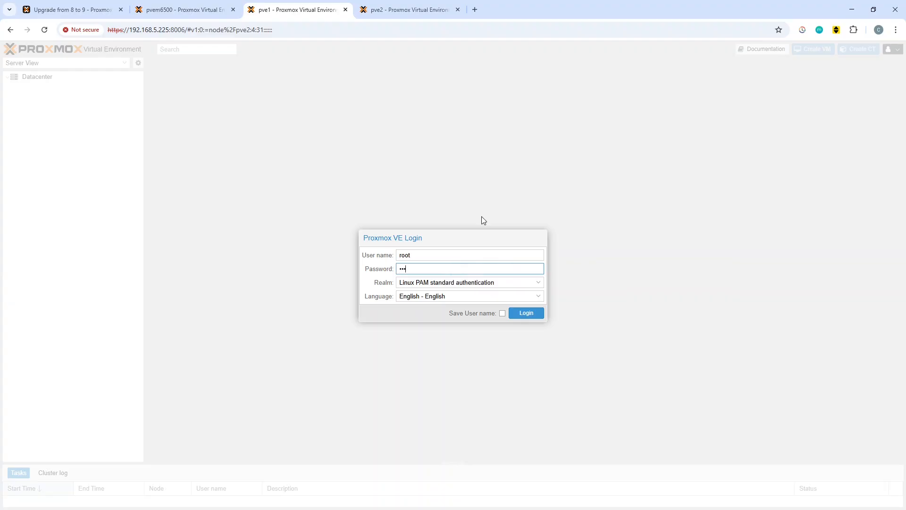
{"action": "left_click", "coordinate": [525, 313]}
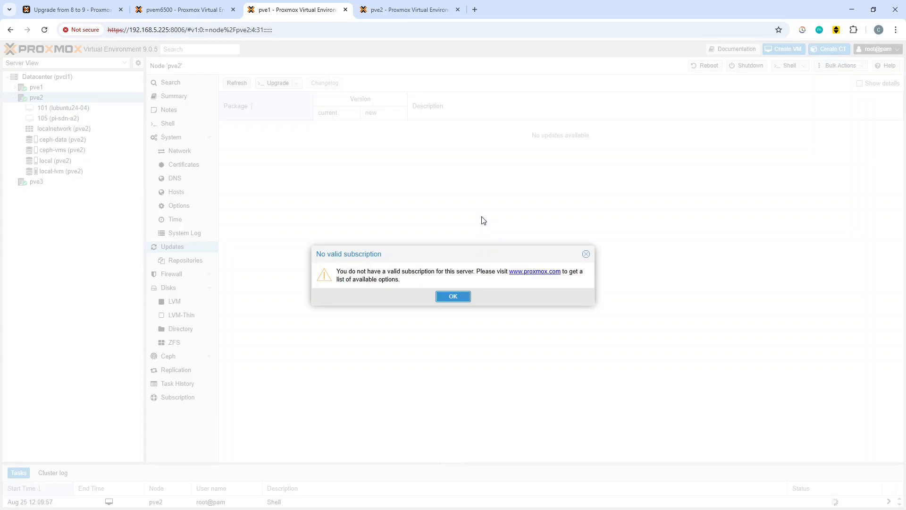
{"action": "left_click", "coordinate": [453, 296]}
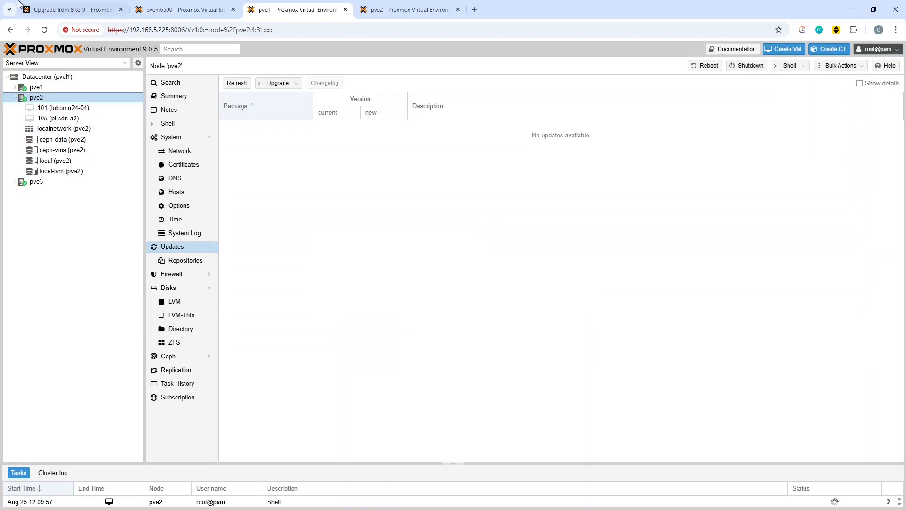